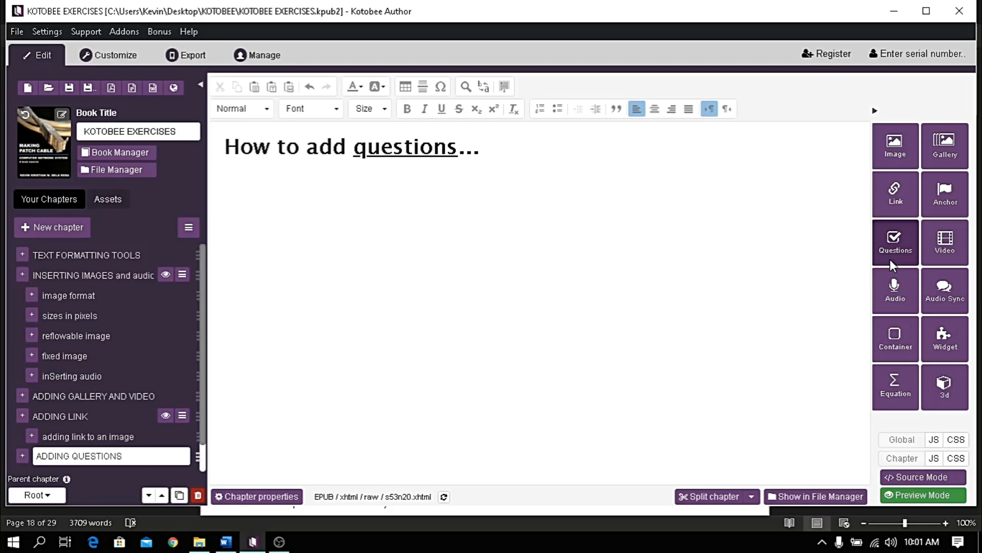
# Open the question-set editor for the ADDING QUESTIONS chapter from the Questions panel.
pyautogui.click(896, 242)
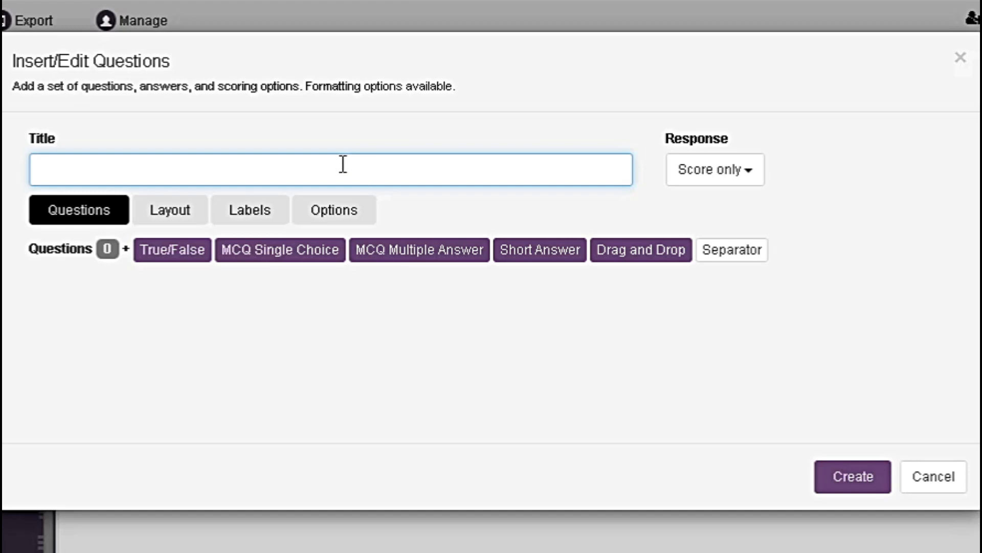
pyautogui.moveTo(326, 169)
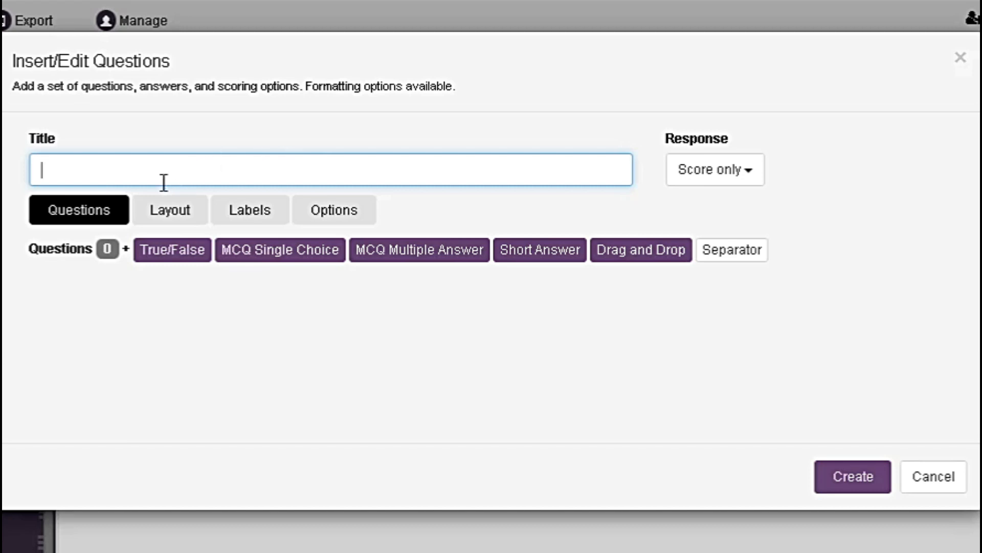
pyautogui.moveTo(164, 283)
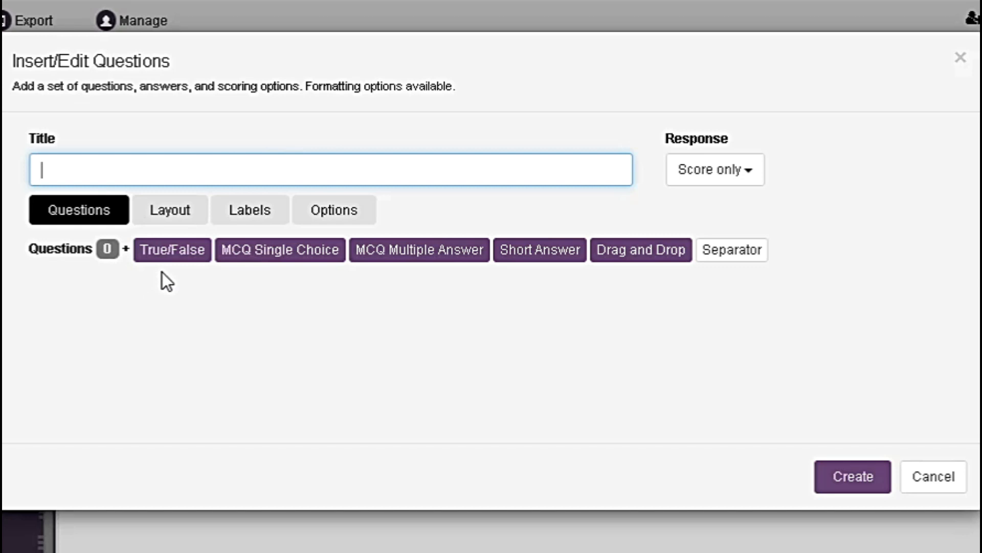
pyautogui.moveTo(232, 280)
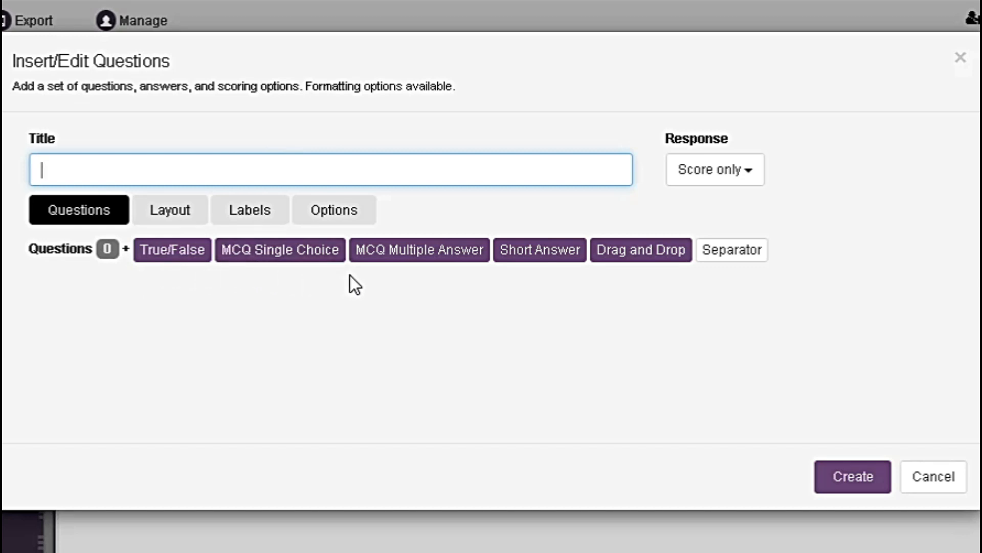
pyautogui.moveTo(392, 278)
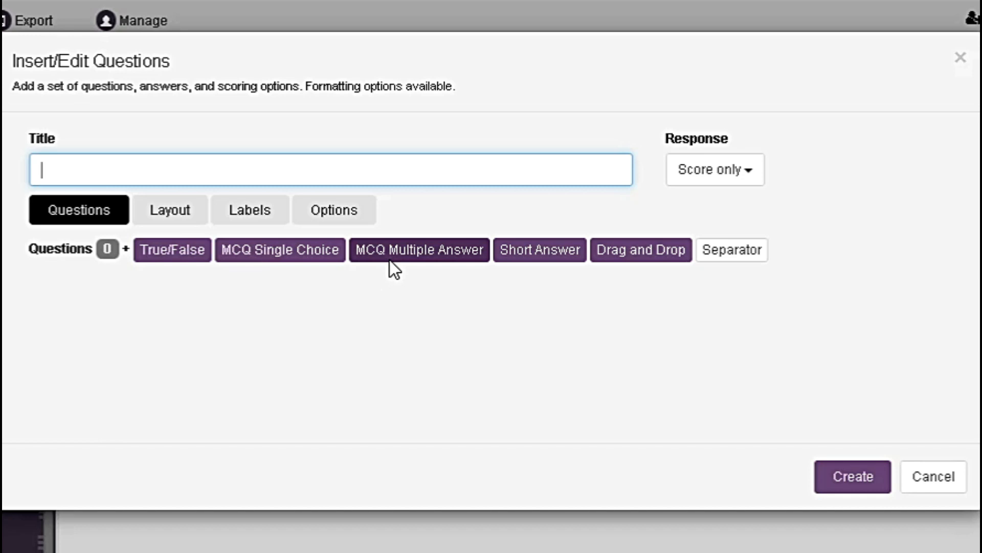
pyautogui.moveTo(578, 283)
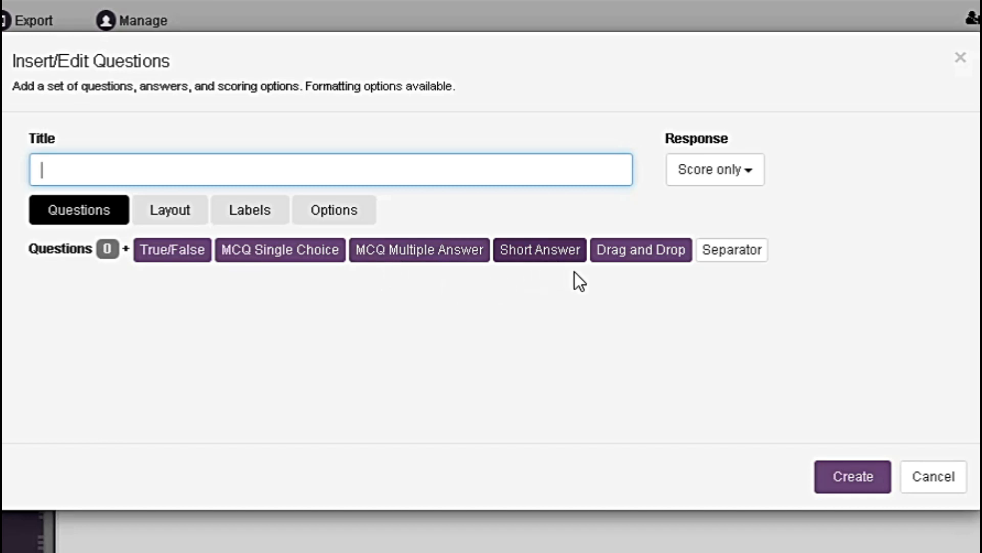
pyautogui.moveTo(660, 286)
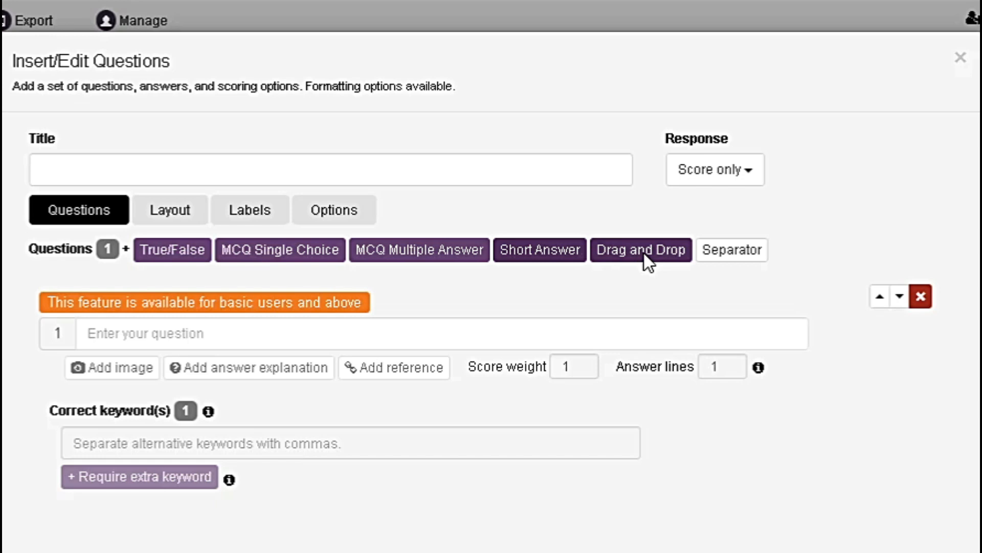
# Add a second question entry to the trial question set.
pyautogui.click(641, 250)
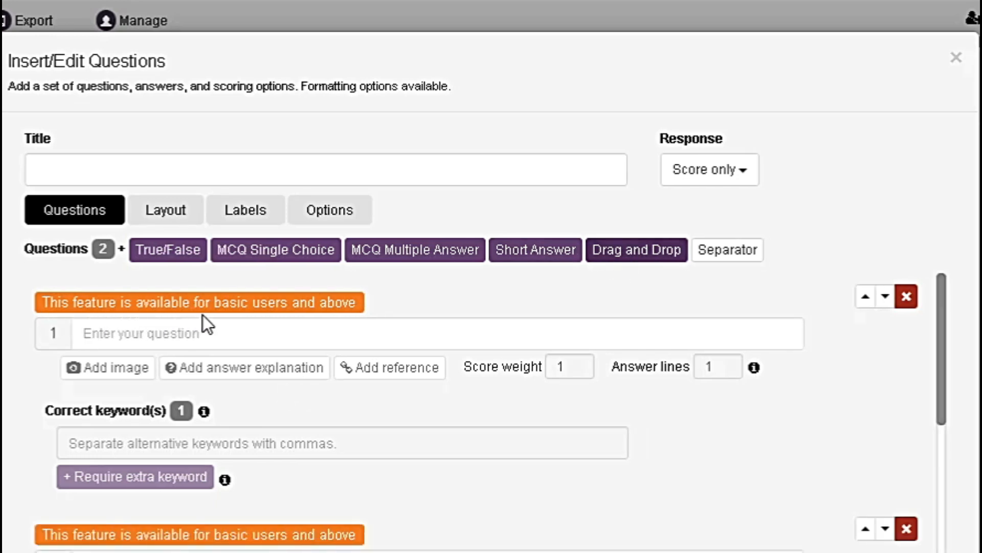
pyautogui.moveTo(419, 307)
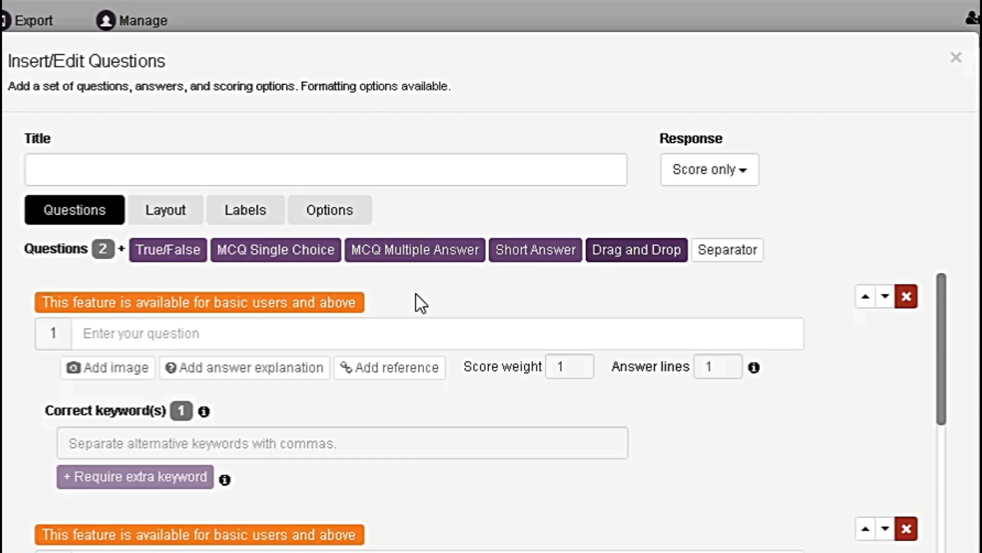
pyautogui.moveTo(630, 326)
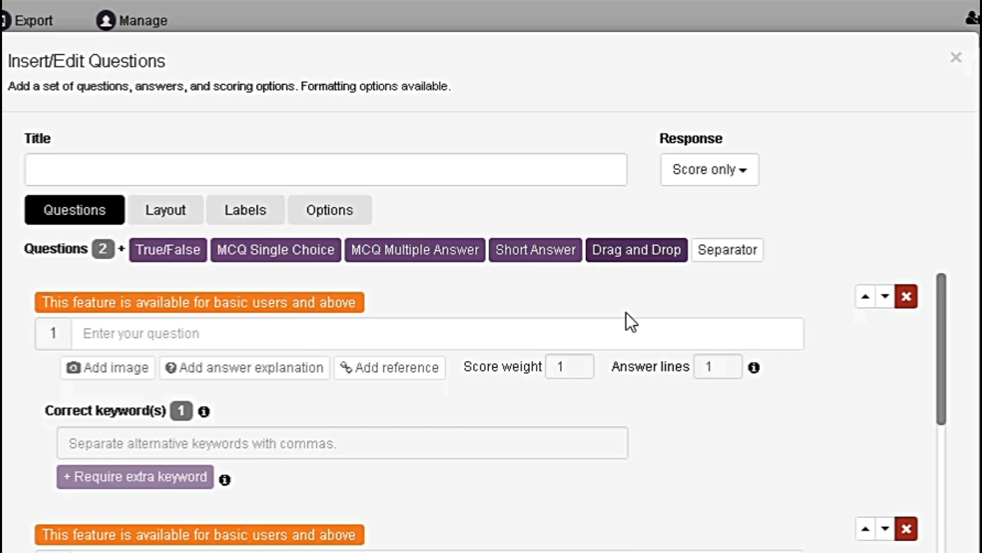
pyautogui.moveTo(280, 277)
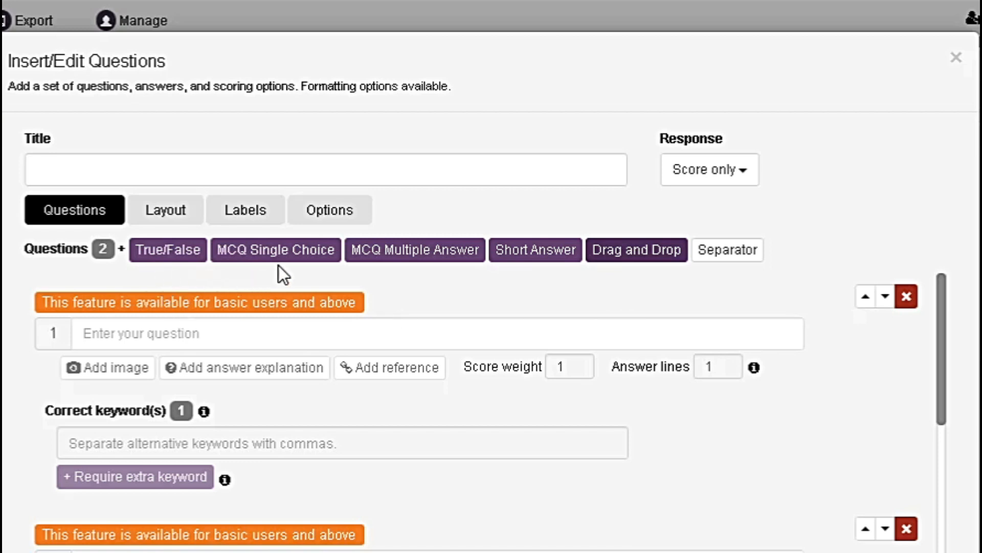
pyautogui.moveTo(418, 280)
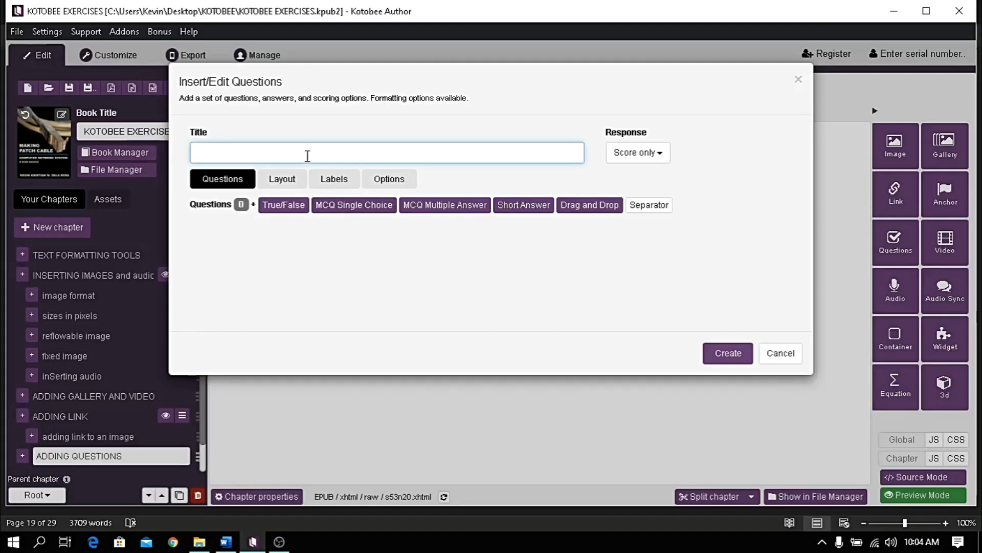
# Enter 'EXERCISE 1' as the question set's title.
pyautogui.write('EXERCIS')
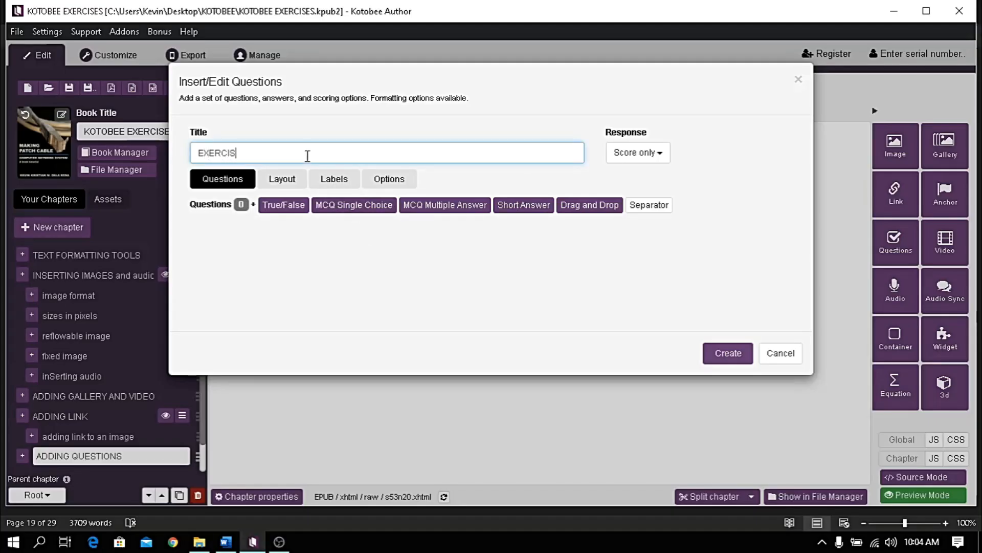
pyautogui.write('ES')
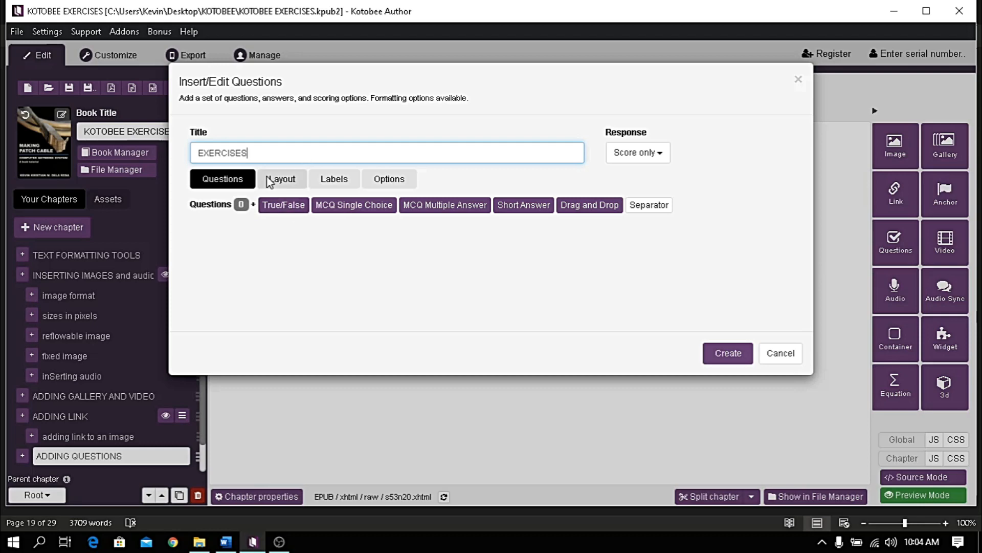
pyautogui.write('EXERCISE 1')
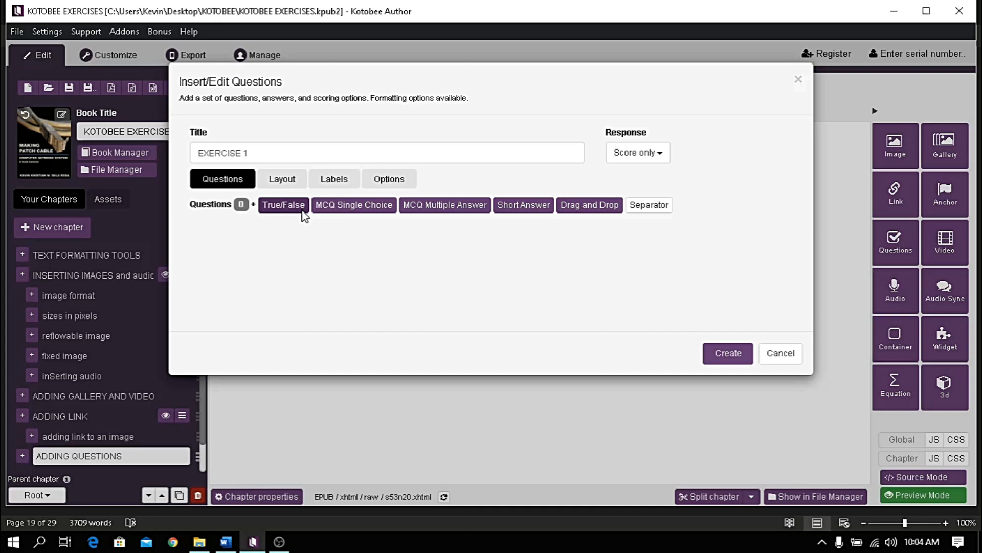
# Add a true/false question worded 'QUESTION 1', retyping the misspelled text.
pyautogui.click(283, 205)
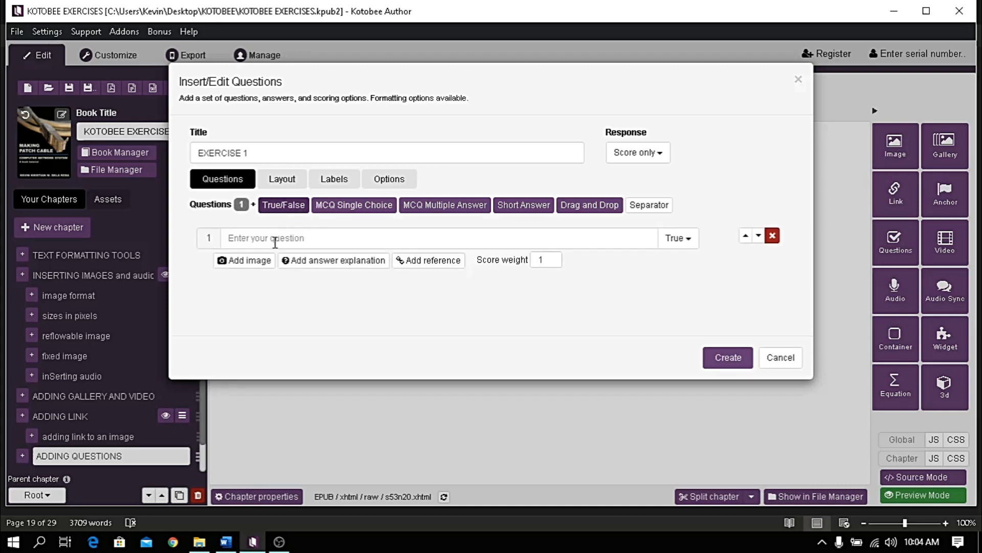
pyautogui.write('QUE')
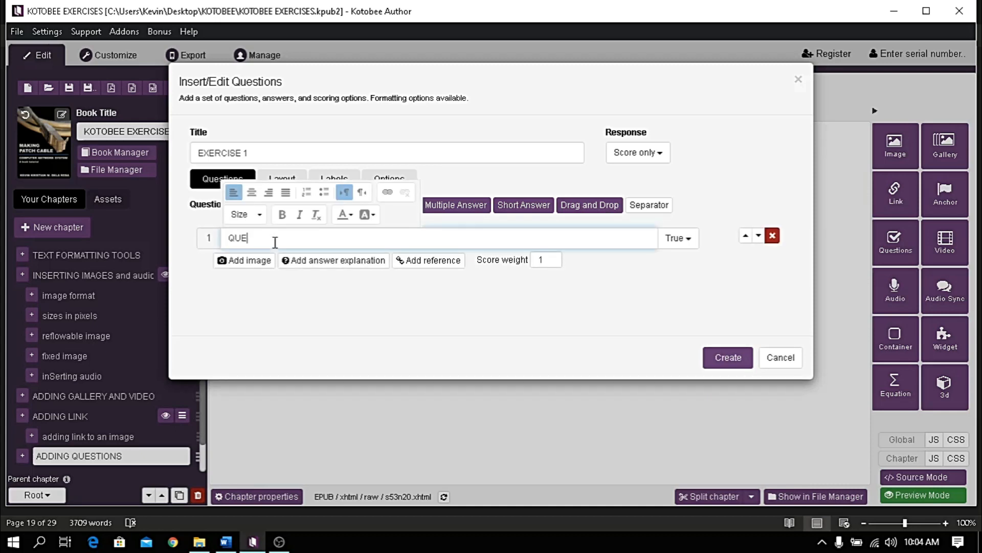
pyautogui.write('TON1')
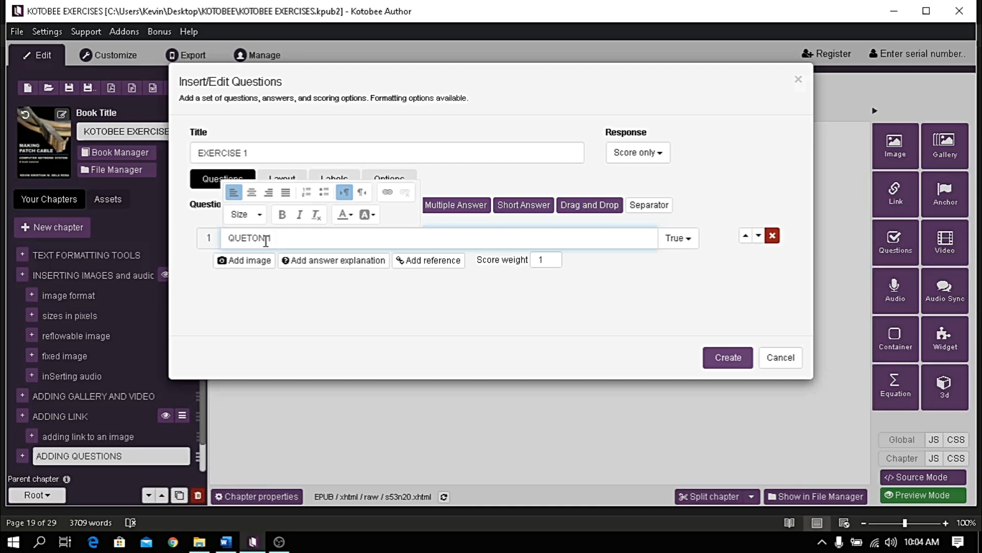
pyautogui.tripleClick(249, 238)
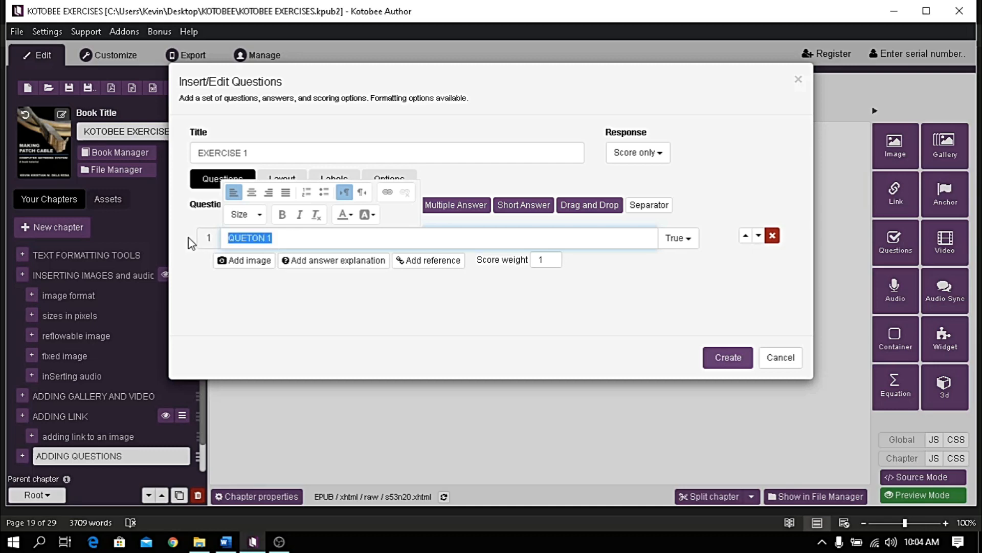
pyautogui.write('QUESTION')
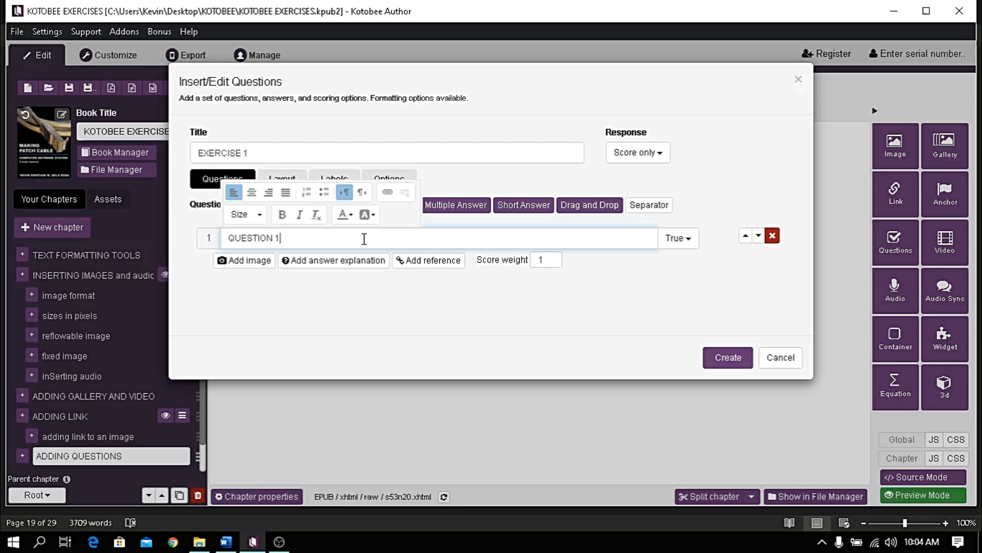
pyautogui.moveTo(708, 249)
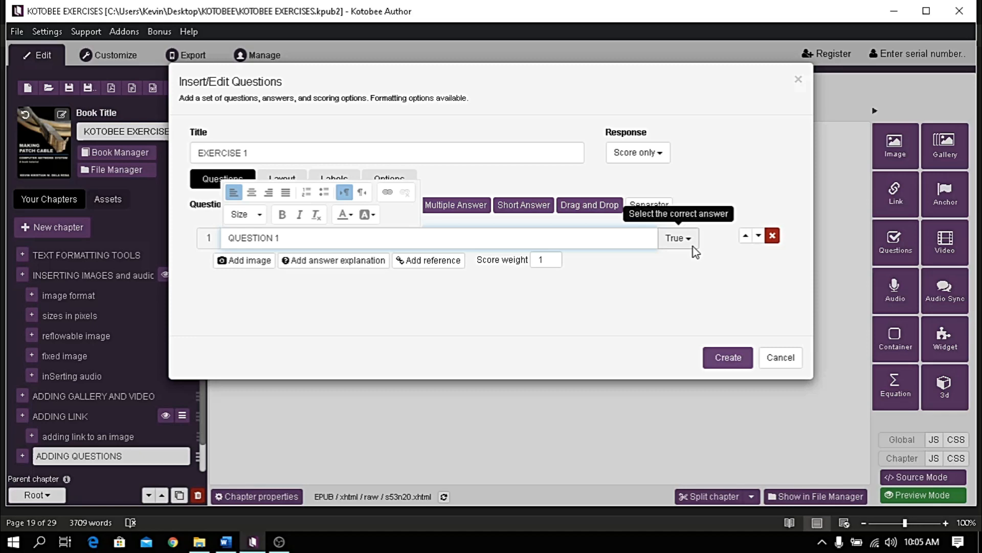
pyautogui.click(678, 238)
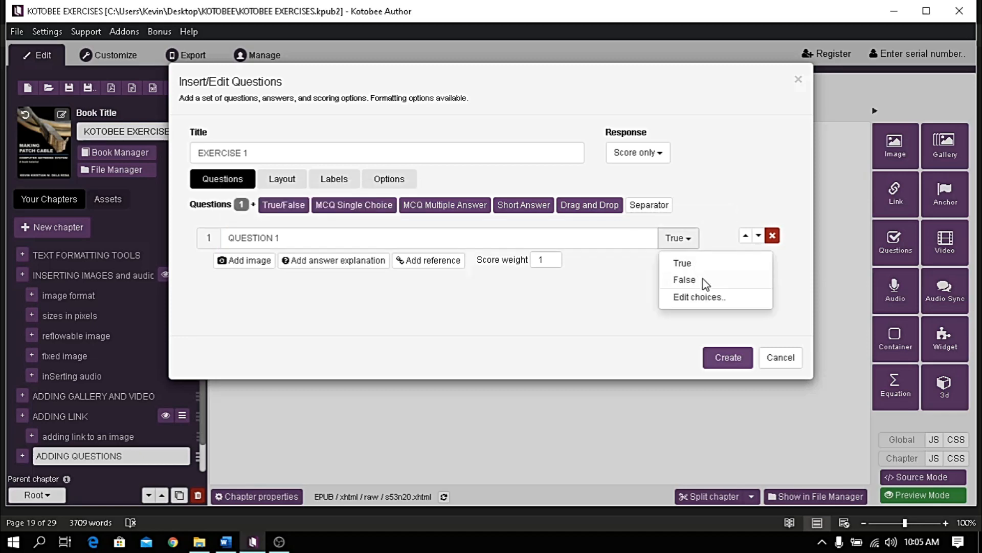
pyautogui.moveTo(735, 283)
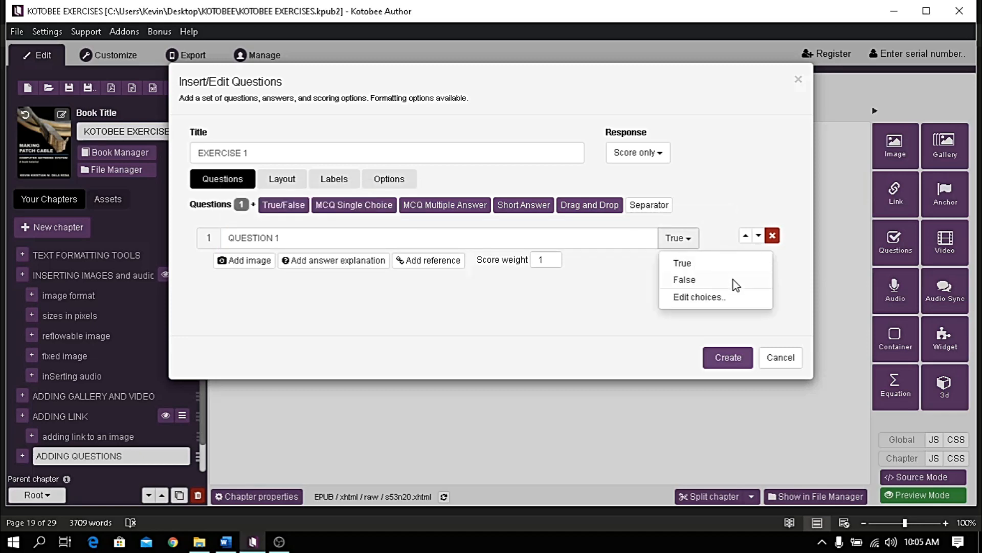
pyautogui.moveTo(737, 307)
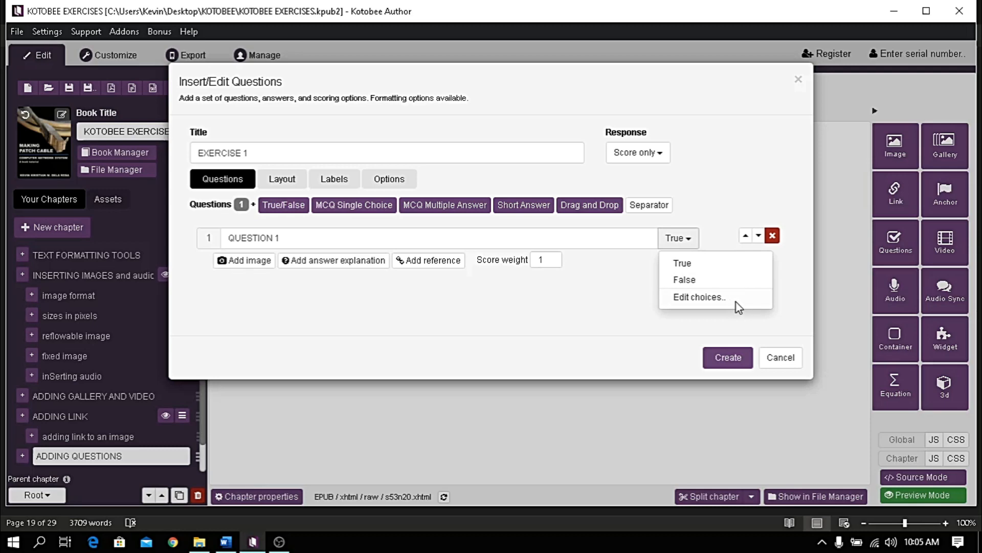
# Keep True and False as QUESTION 1's answer choices, with True correct, and apply.
pyautogui.click(699, 298)
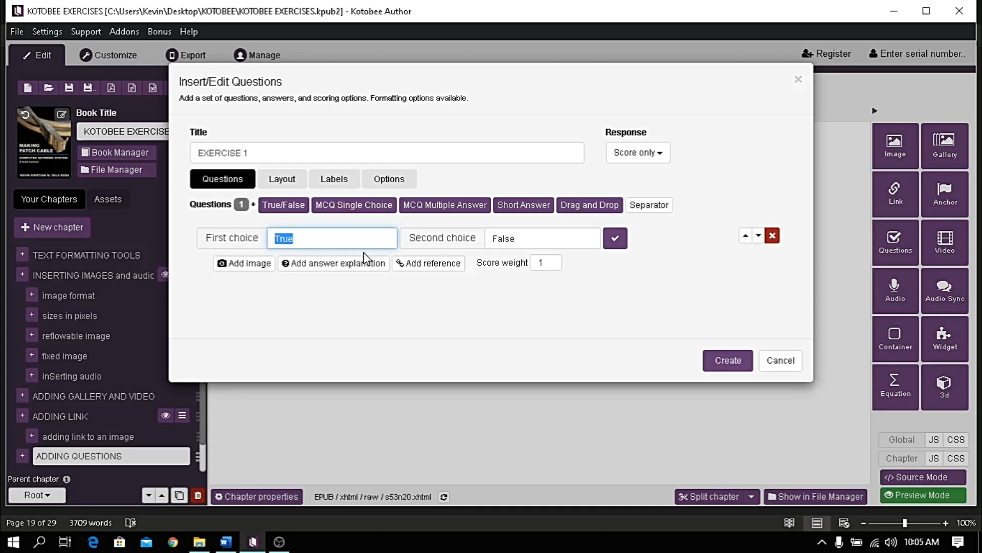
pyautogui.click(543, 238)
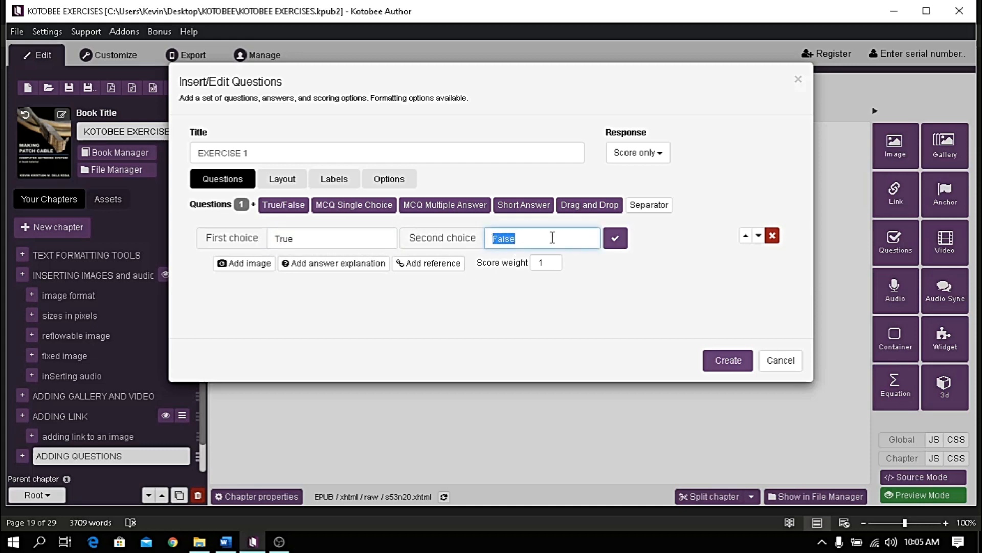
pyautogui.moveTo(621, 248)
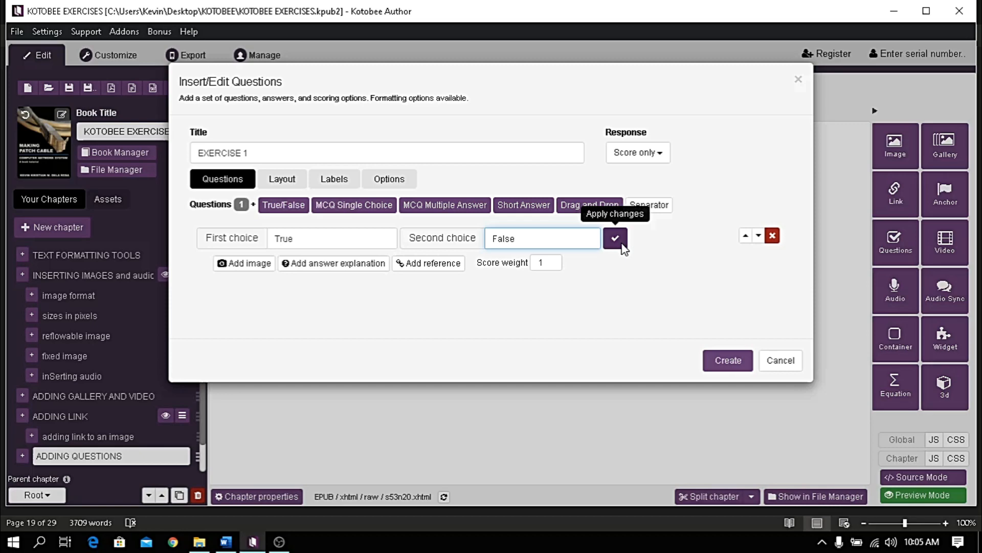
pyautogui.click(615, 238)
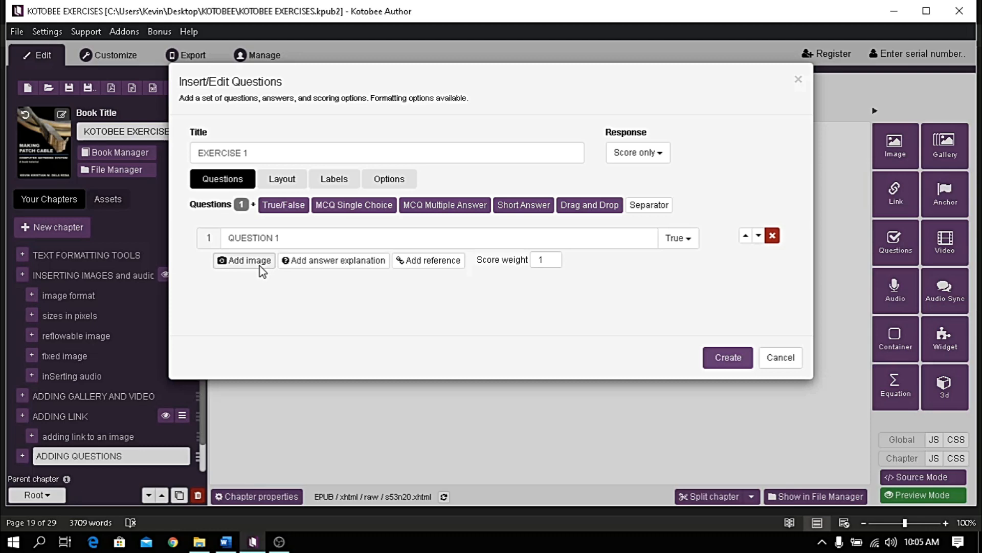
pyautogui.moveTo(336, 285)
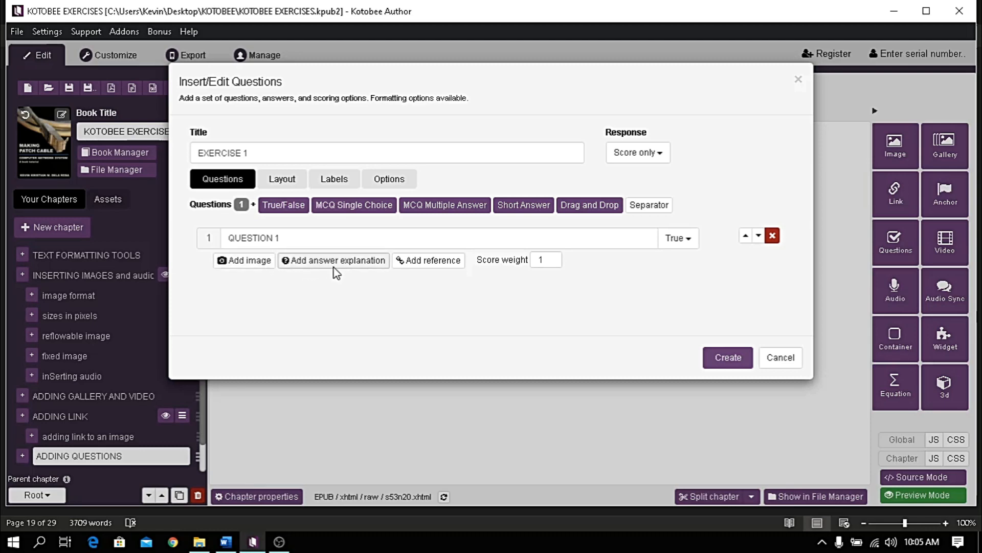
# Add blank answer-explanation and reference fields under QUESTION 1.
pyautogui.click(333, 261)
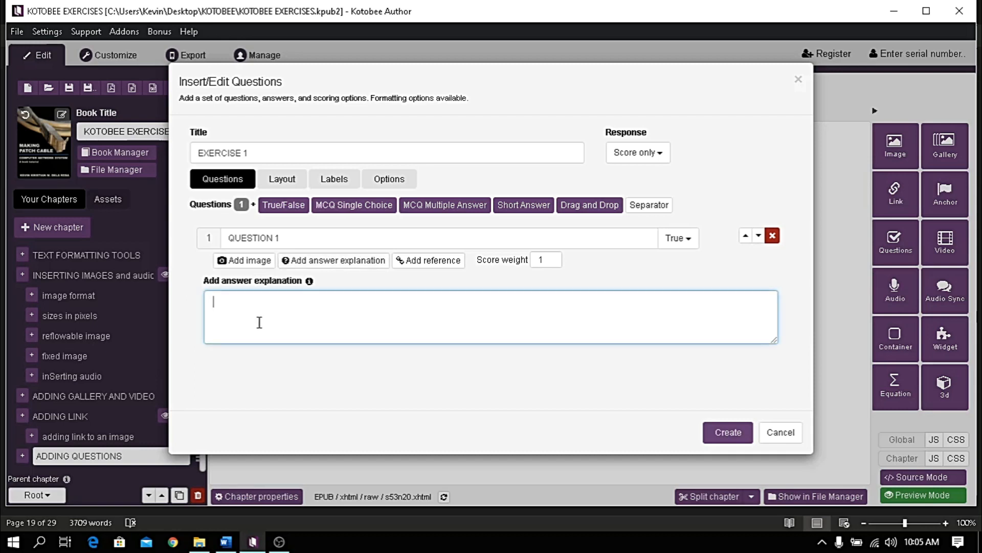
pyautogui.moveTo(330, 301)
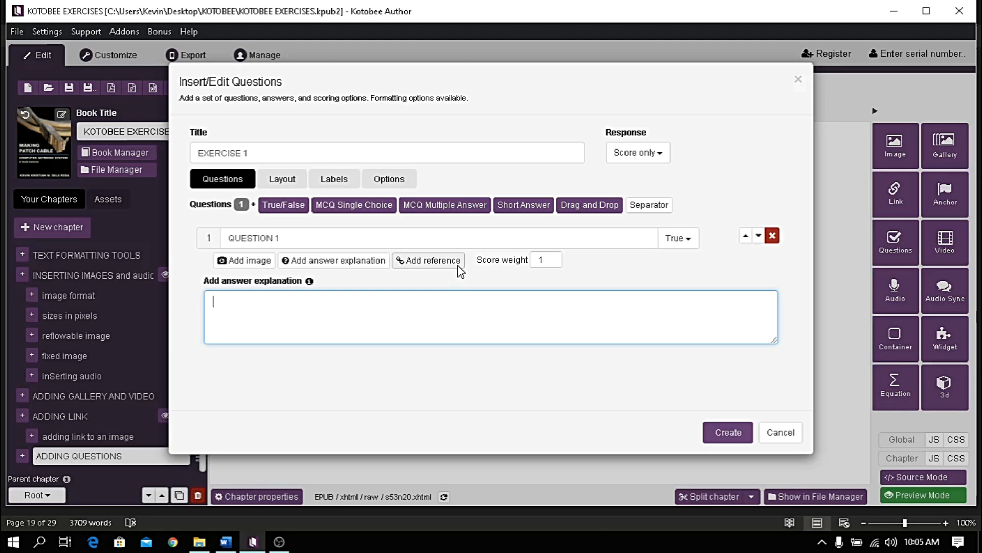
pyautogui.click(430, 260)
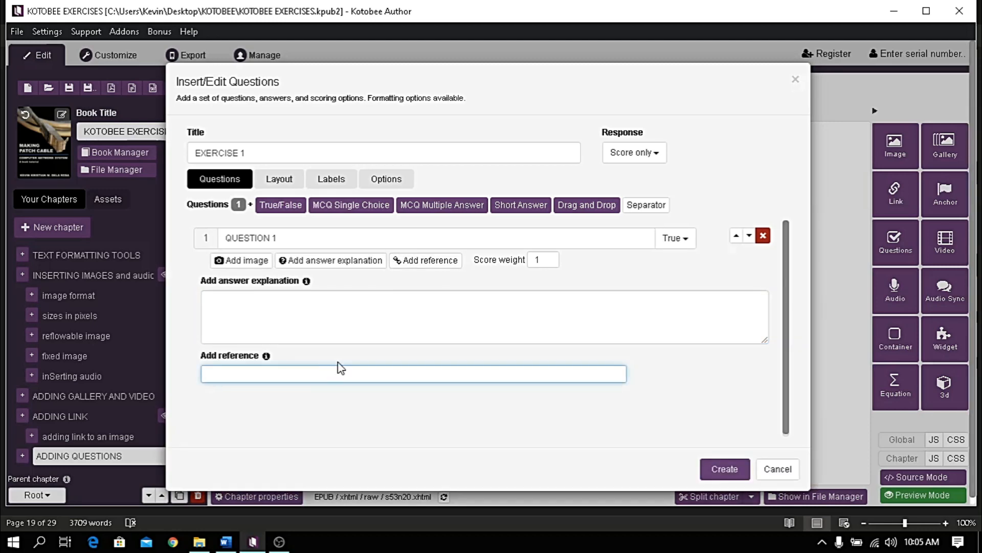
pyautogui.moveTo(339, 370)
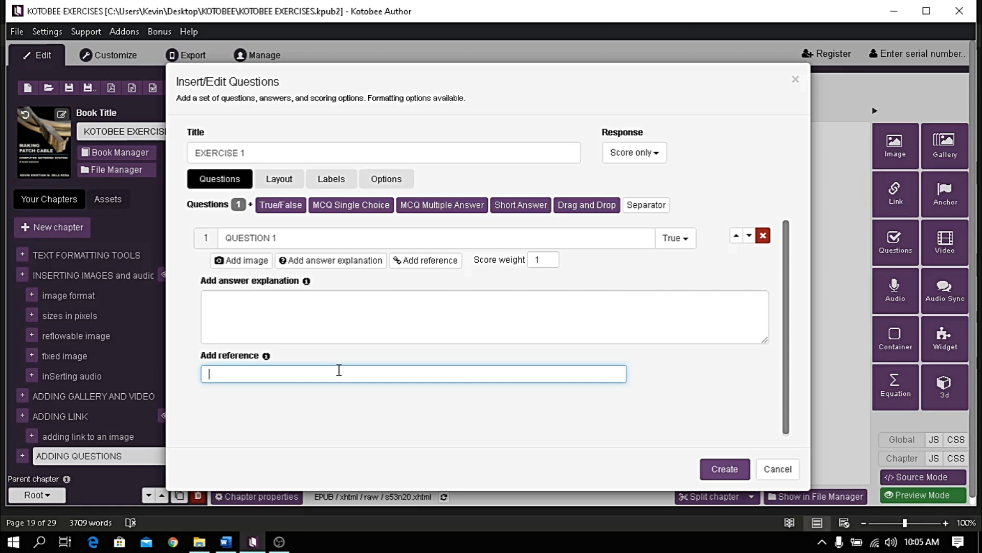
pyautogui.moveTo(246, 398)
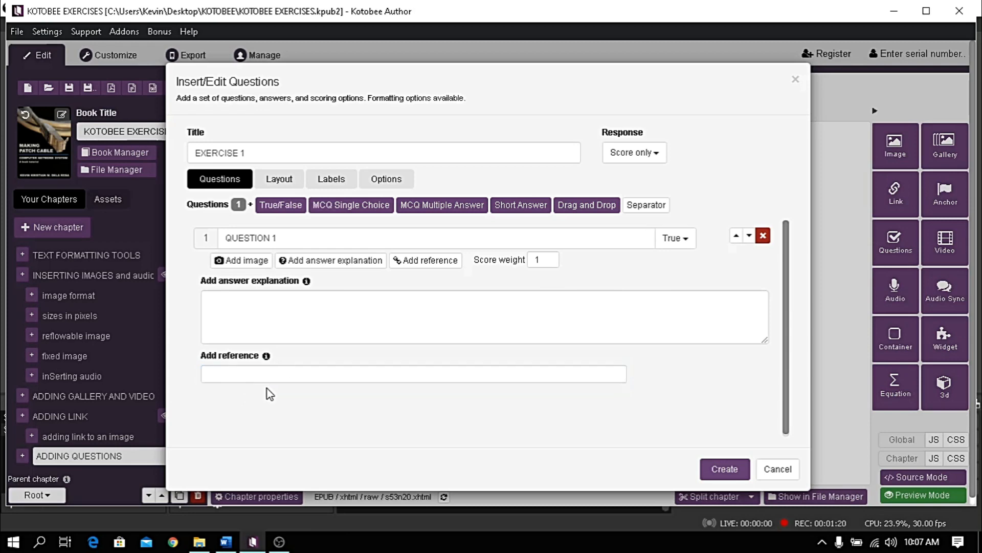
pyautogui.moveTo(375, 216)
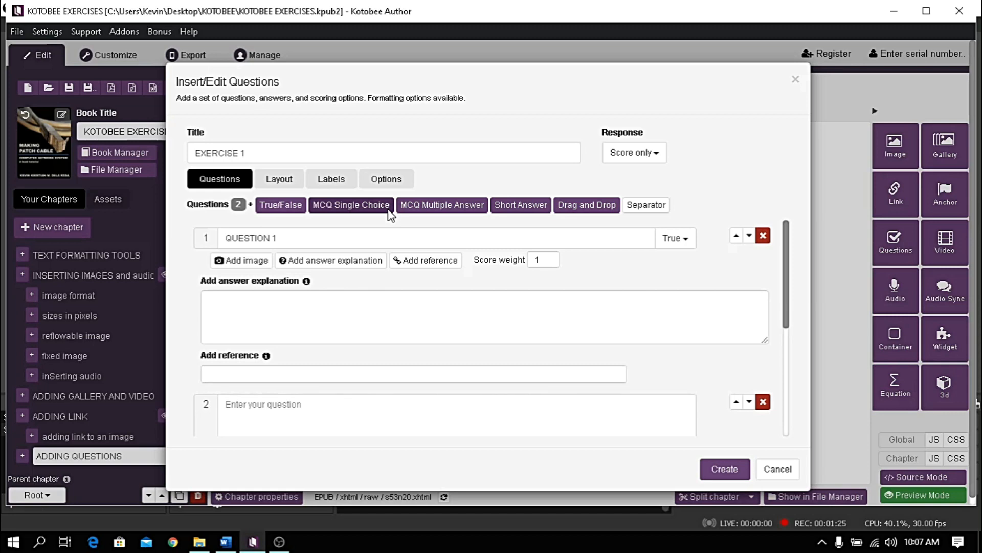
# Add single-choice MCQ questions and delete the surplus fourth, leaving three questions.
pyautogui.click(326, 403)
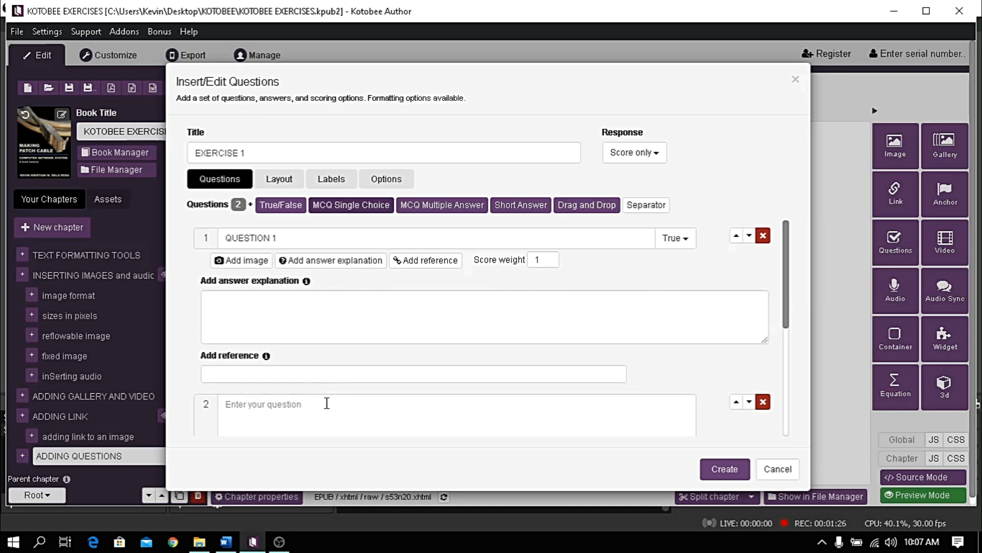
pyautogui.moveTo(323, 279)
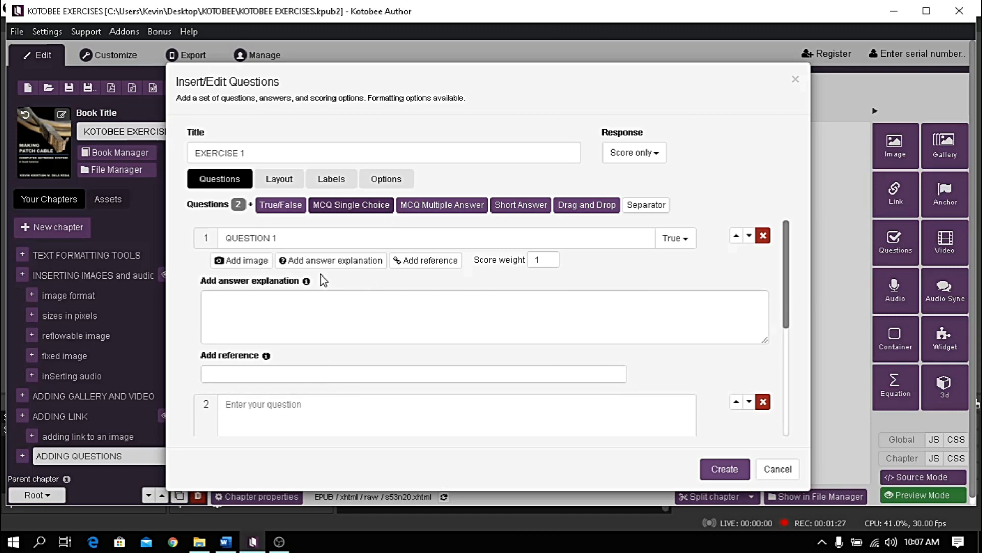
pyautogui.moveTo(240, 217)
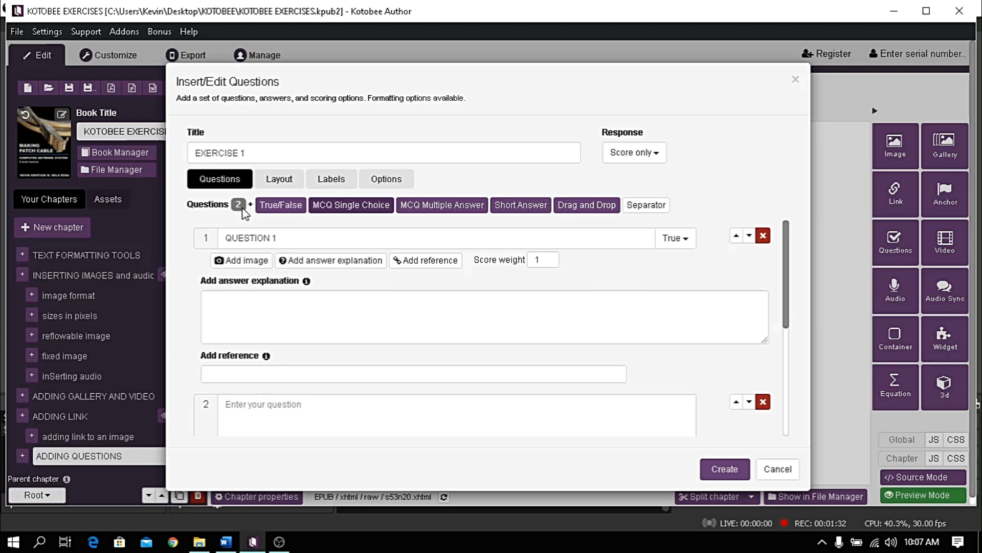
pyautogui.moveTo(387, 215)
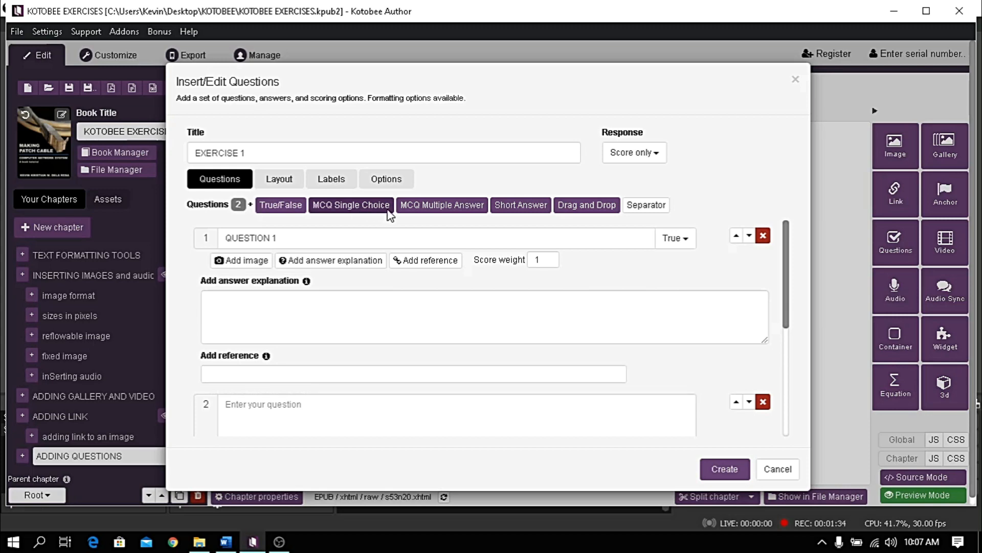
pyautogui.moveTo(386, 214)
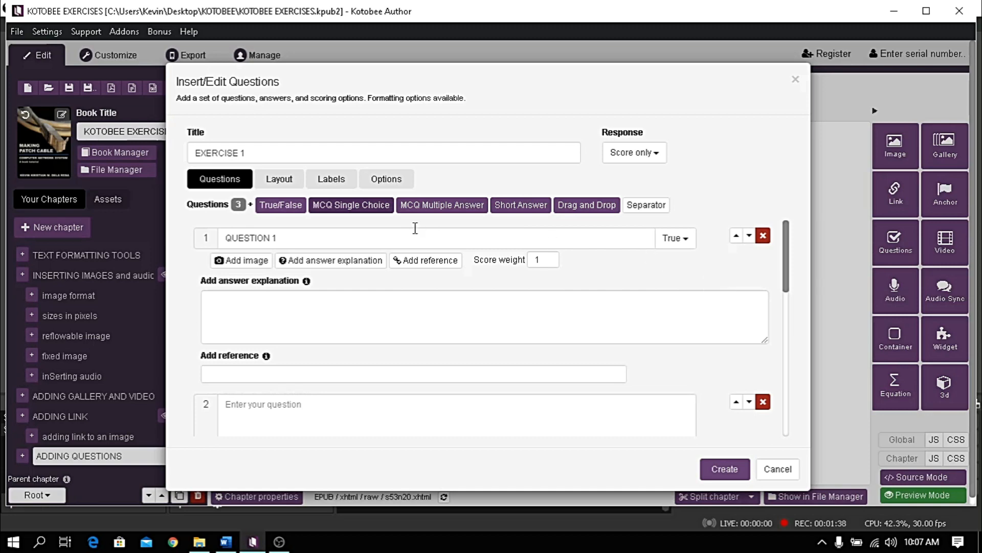
pyautogui.scroll(-3)
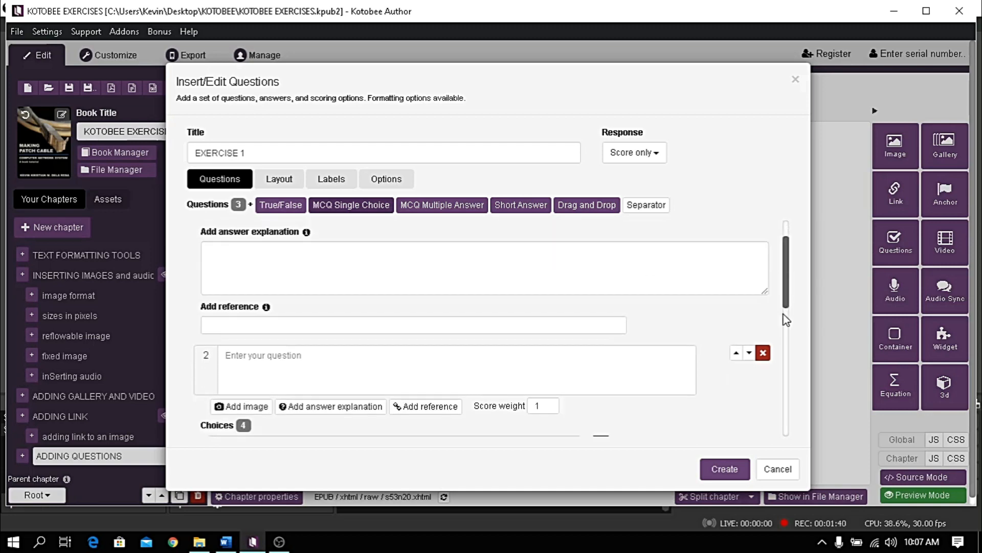
pyautogui.scroll(-3)
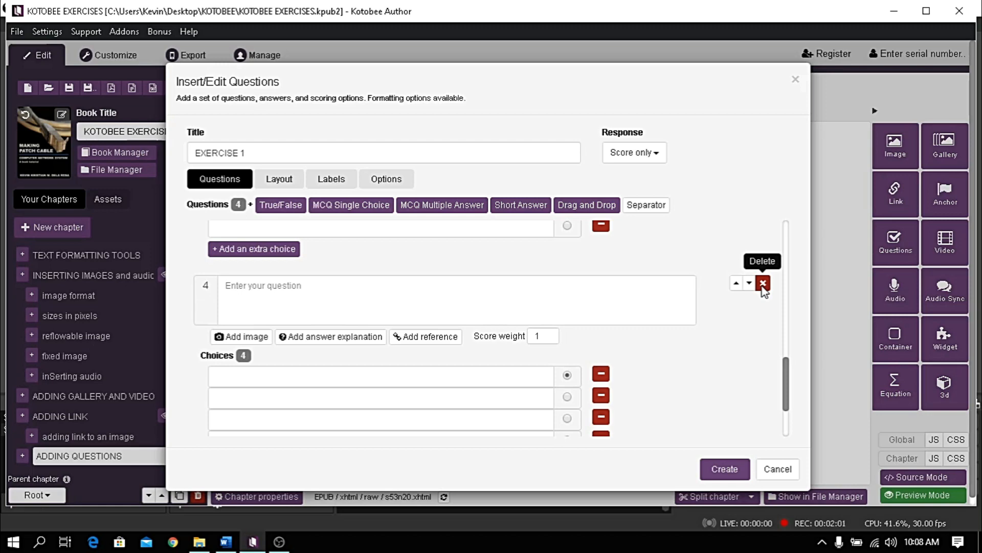
pyautogui.click(762, 283)
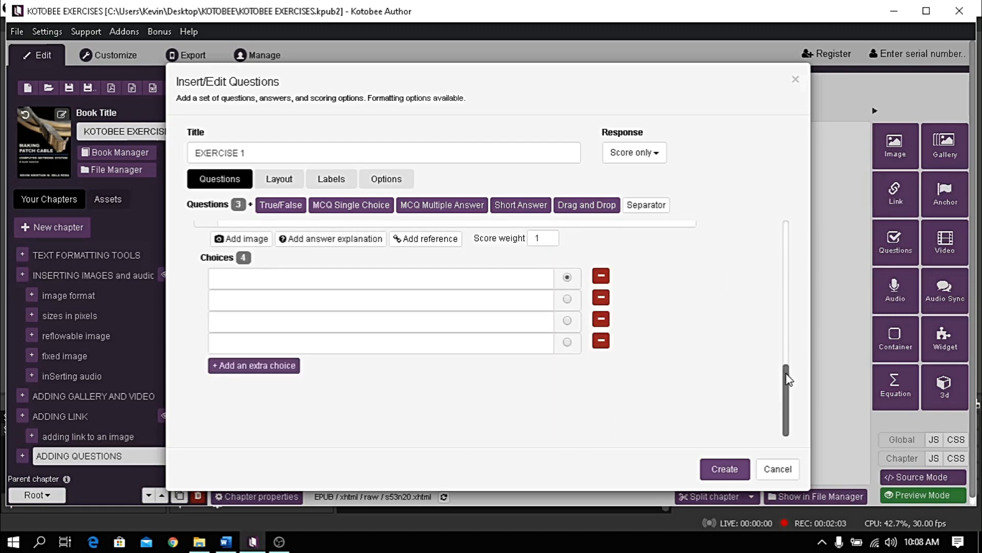
pyautogui.scroll(-3)
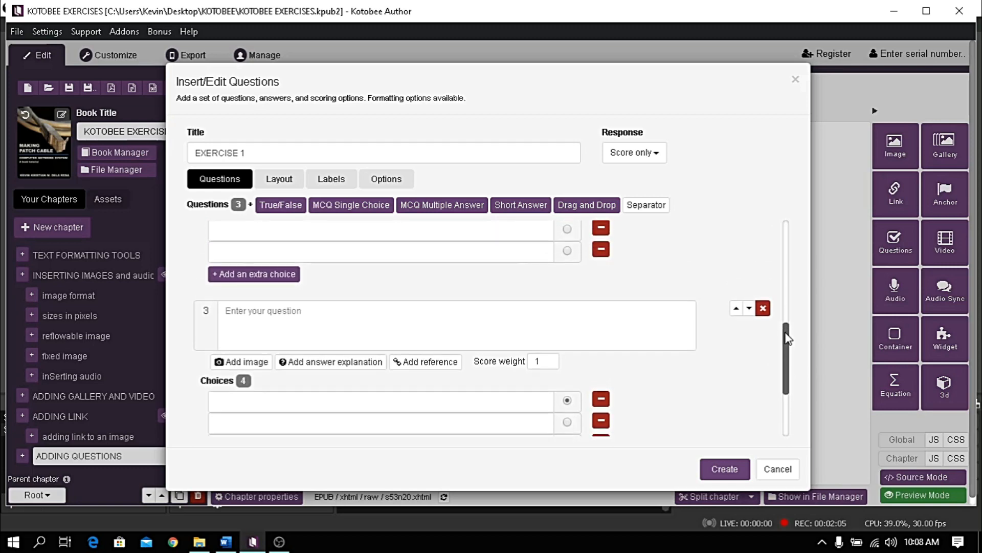
pyautogui.moveTo(750, 319)
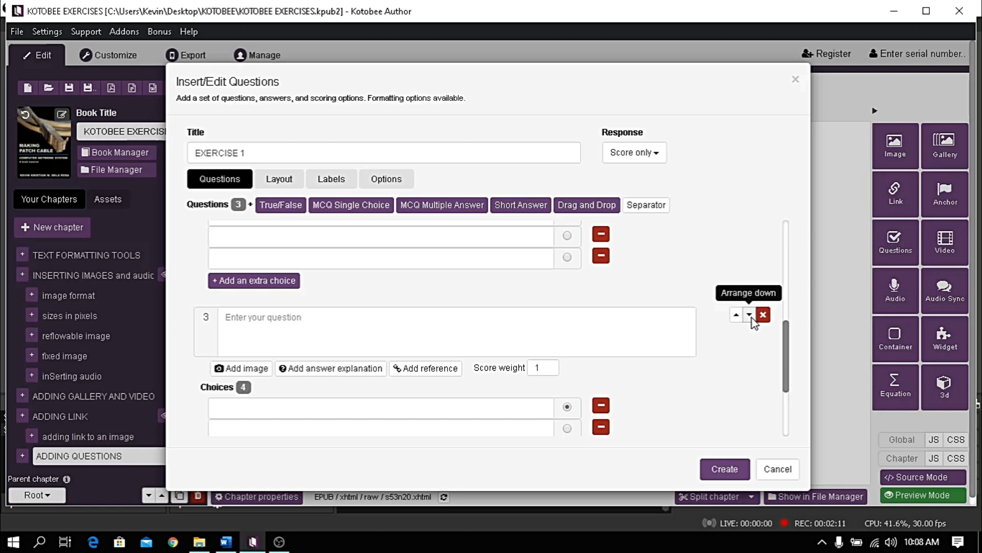
# Fill QUETION 2 with OPTION choices, remove empty extras, and mark OPTION 1 correct.
pyautogui.click(764, 315)
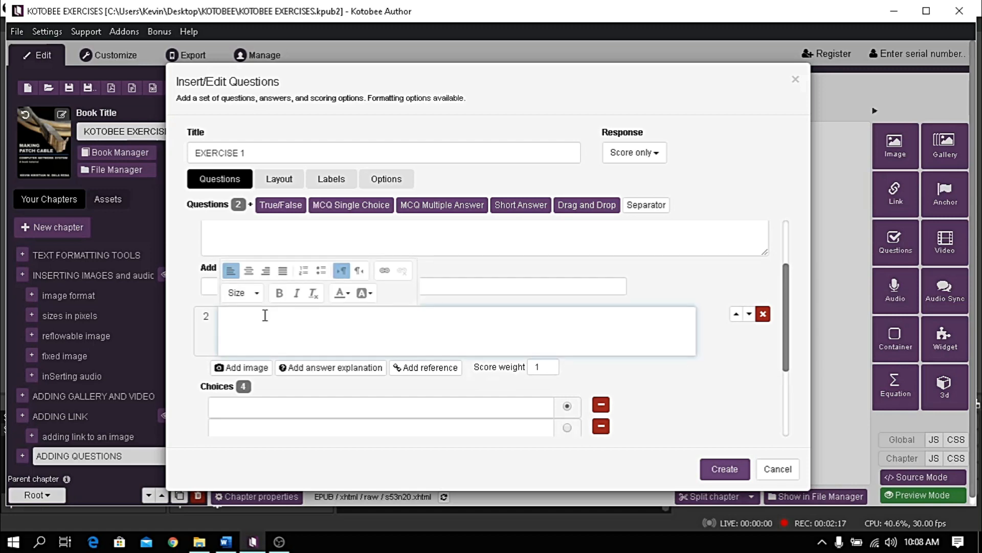
pyautogui.write('QUETION 2')
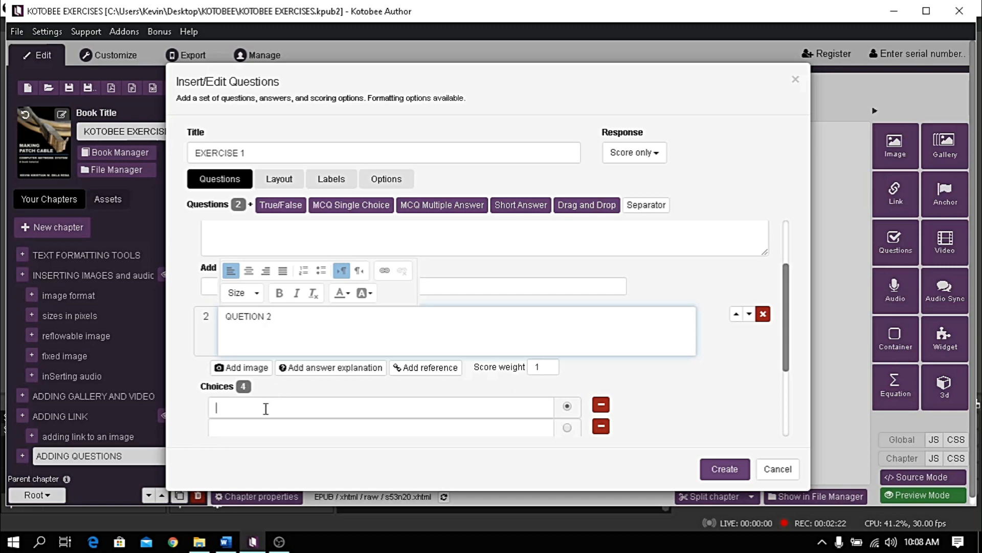
pyautogui.write('OPTION 2')
pyautogui.write('OPTION 3')
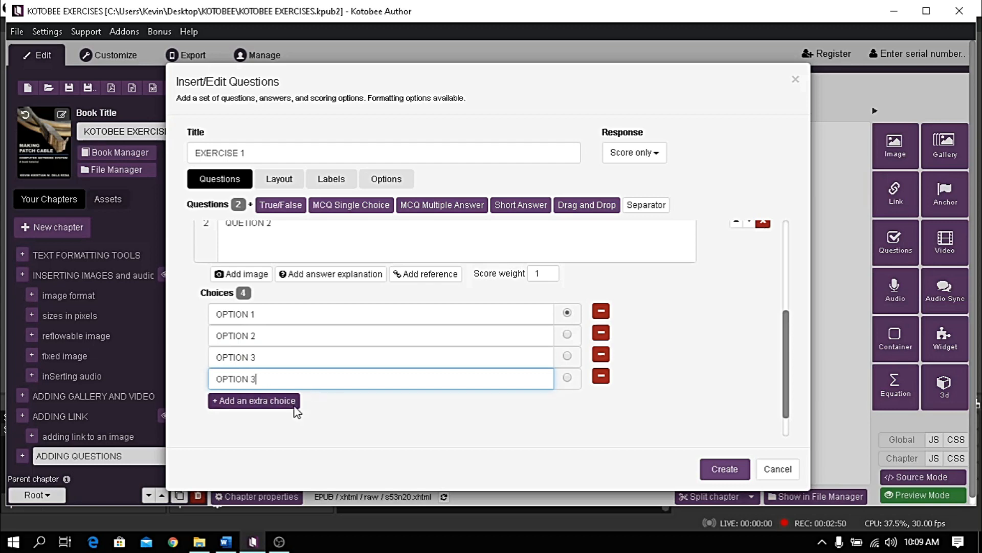
pyautogui.click(254, 400)
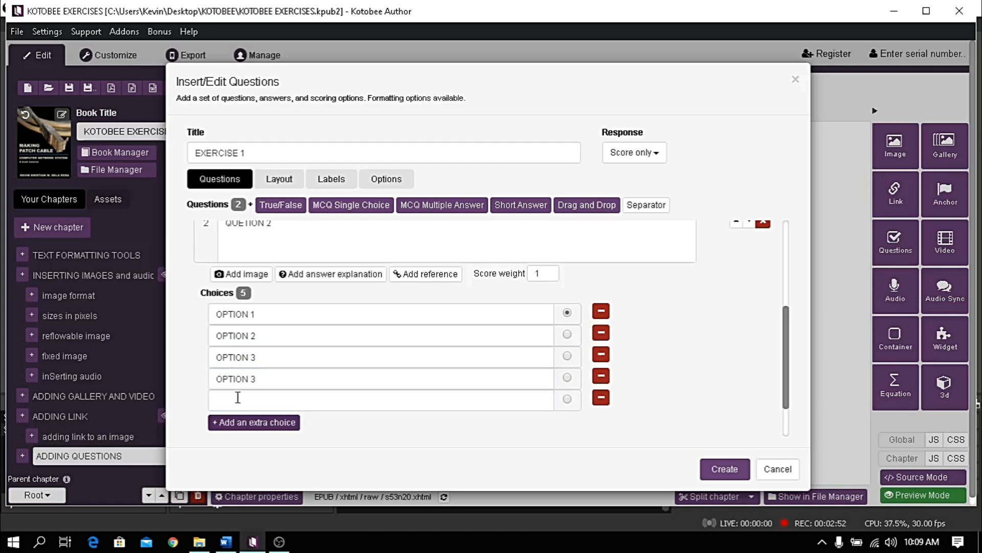
pyautogui.click(376, 399)
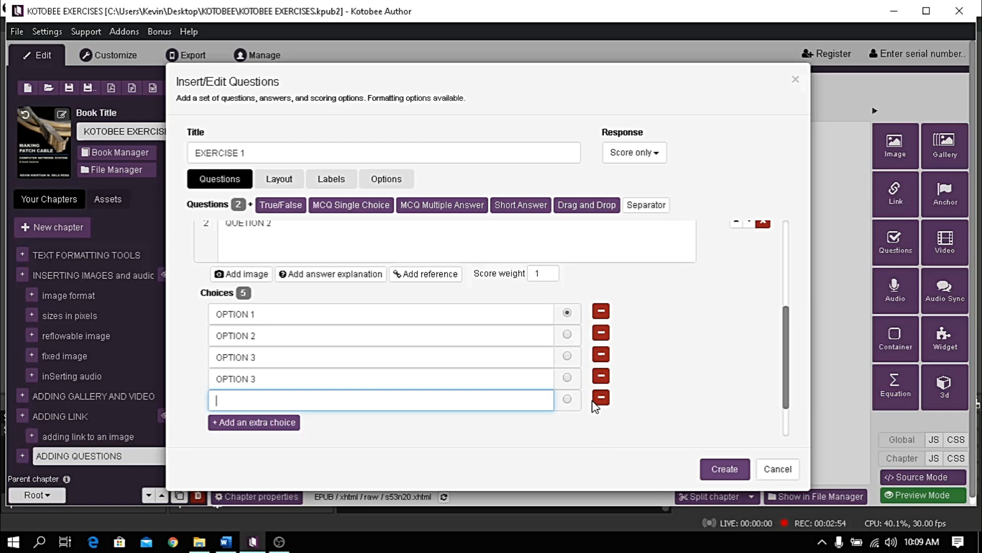
pyautogui.click(601, 398)
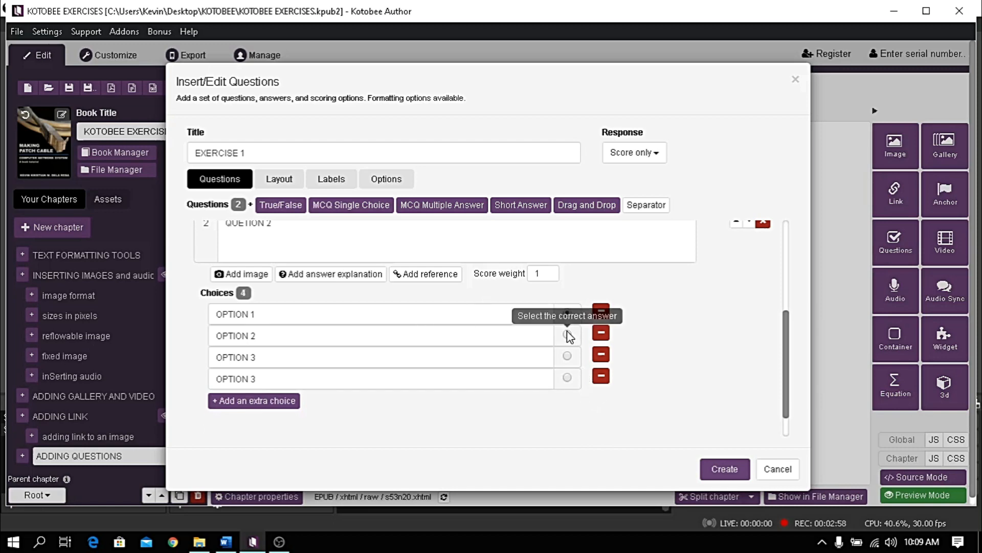
pyautogui.click(567, 377)
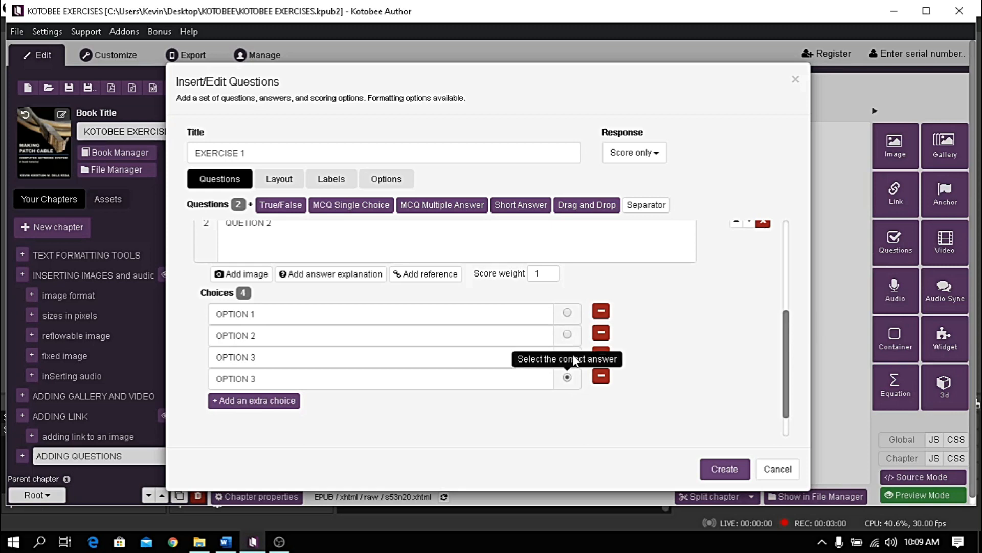
pyautogui.click(567, 313)
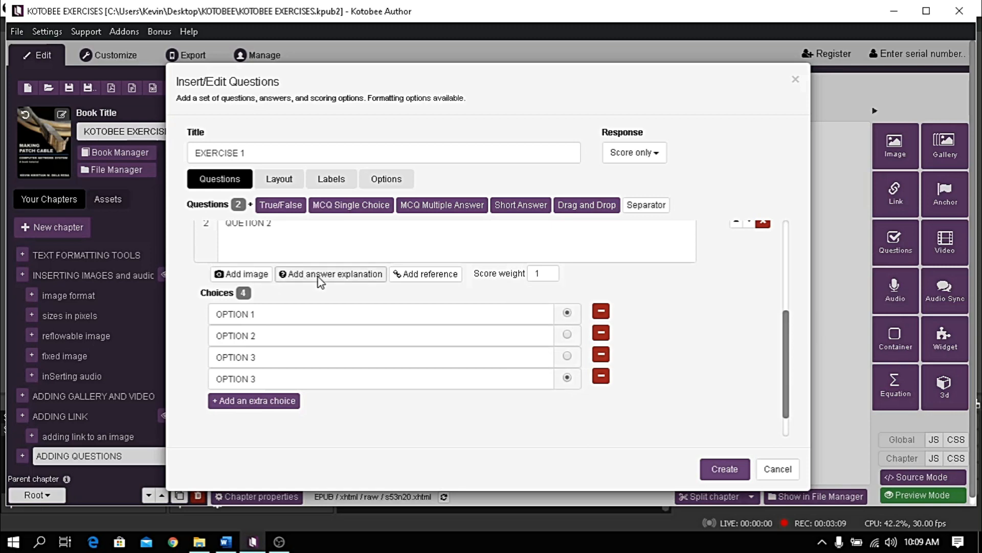
pyautogui.moveTo(472, 292)
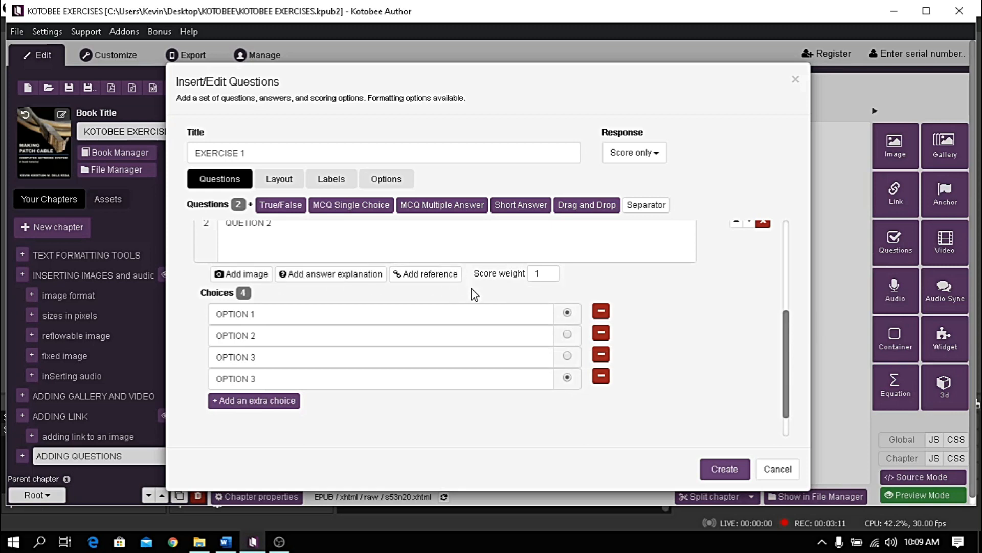
pyautogui.moveTo(460, 211)
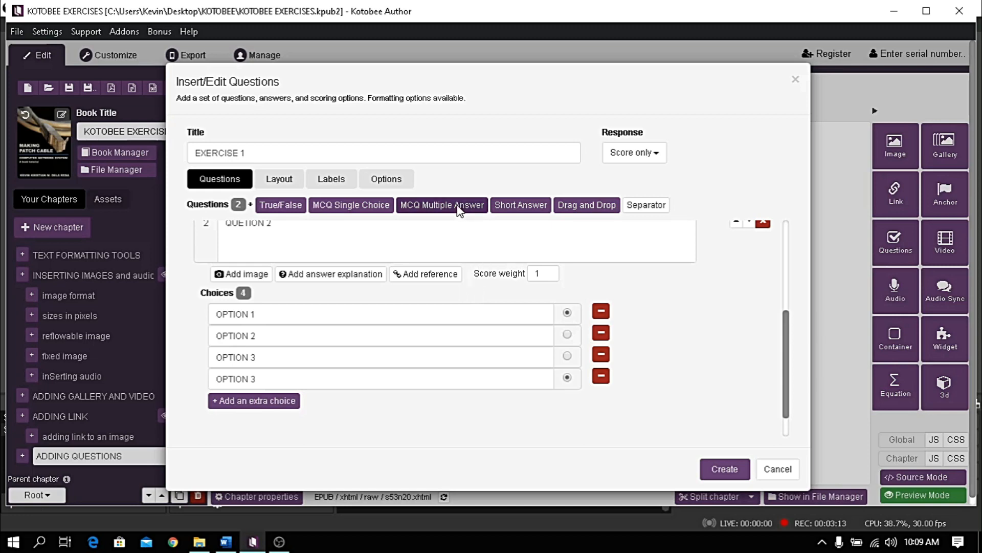
pyautogui.moveTo(483, 215)
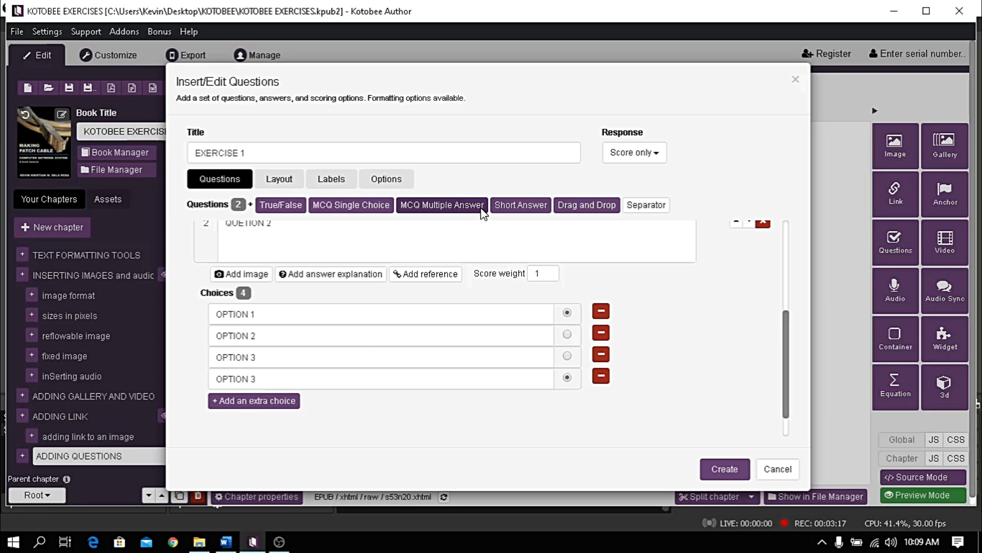
# Add multiple-answer QUESTION 3 with score weight 3 and insert the quiz.
pyautogui.click(442, 205)
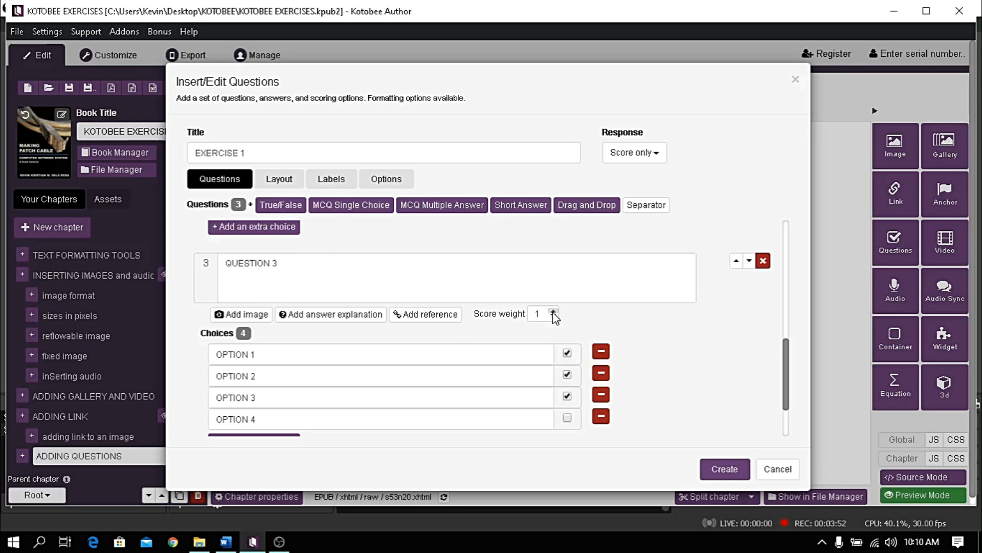
pyautogui.click(553, 311)
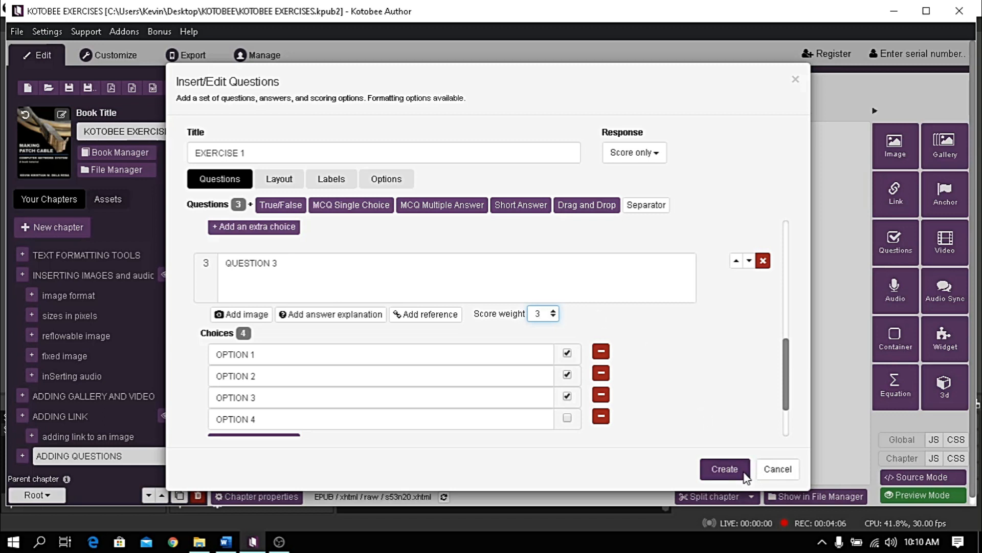
pyautogui.click(725, 469)
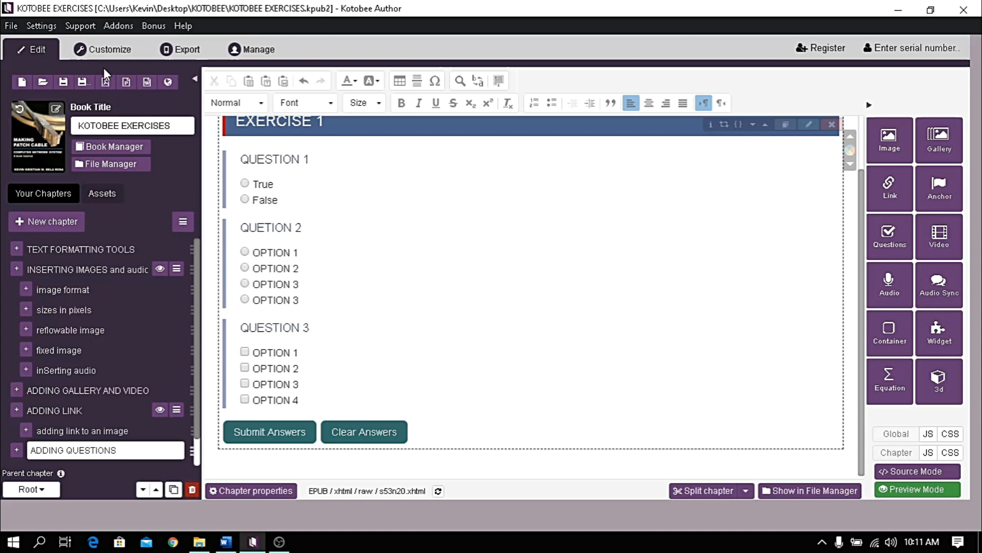
pyautogui.click(104, 49)
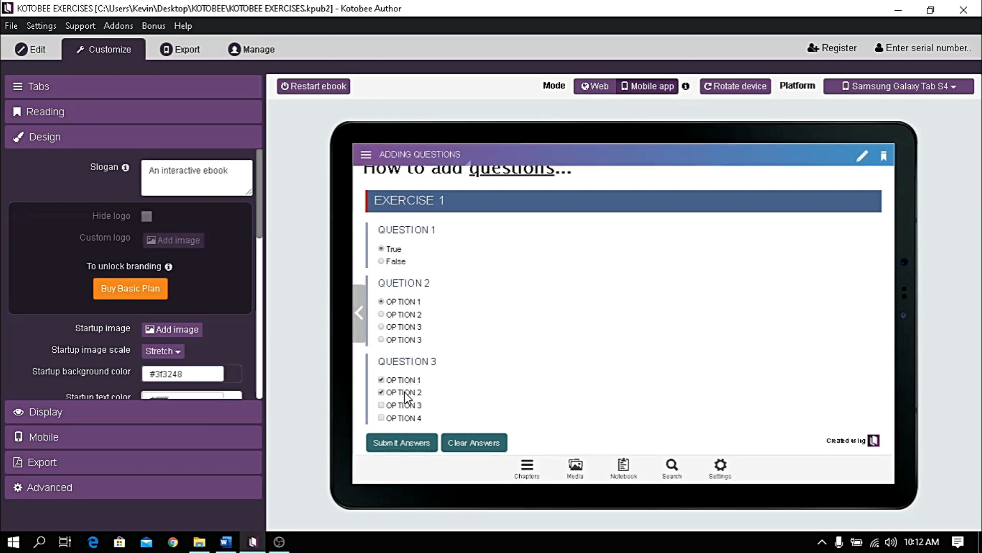
pyautogui.click(378, 406)
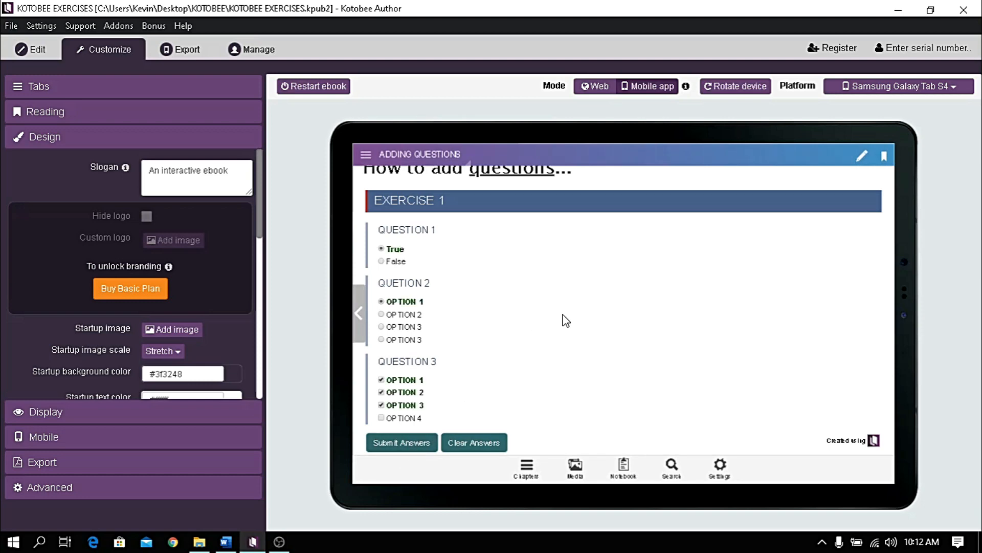
pyautogui.click(402, 442)
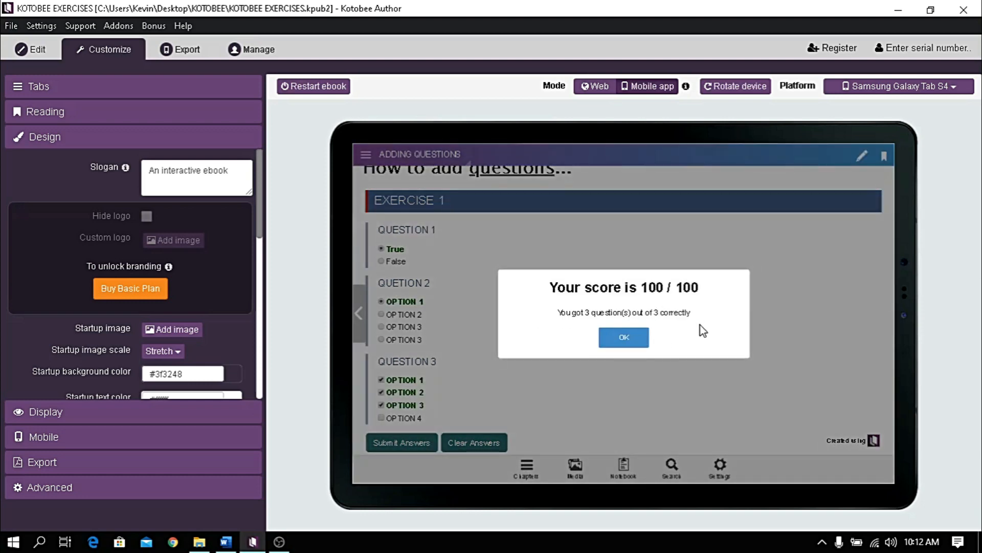
pyautogui.click(29, 50)
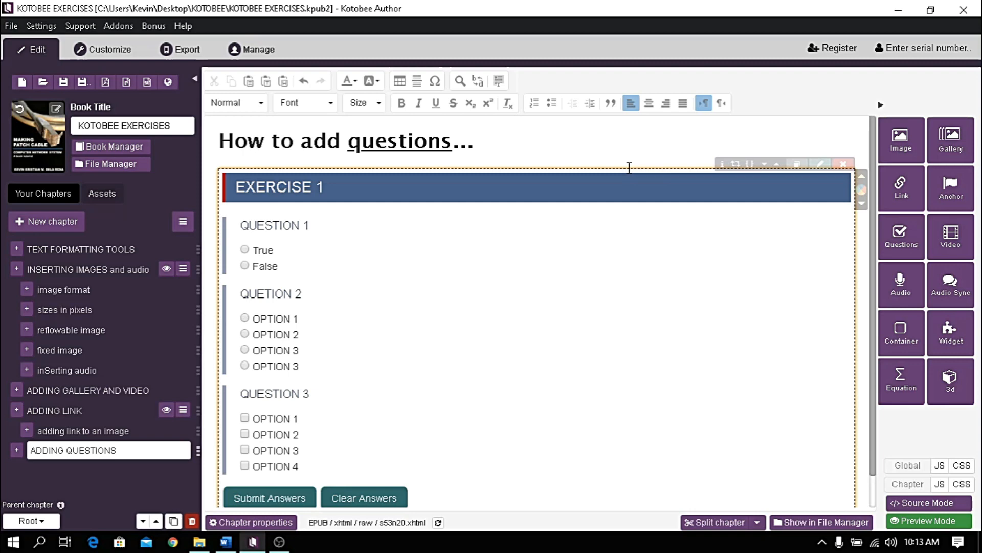
pyautogui.moveTo(605, 188)
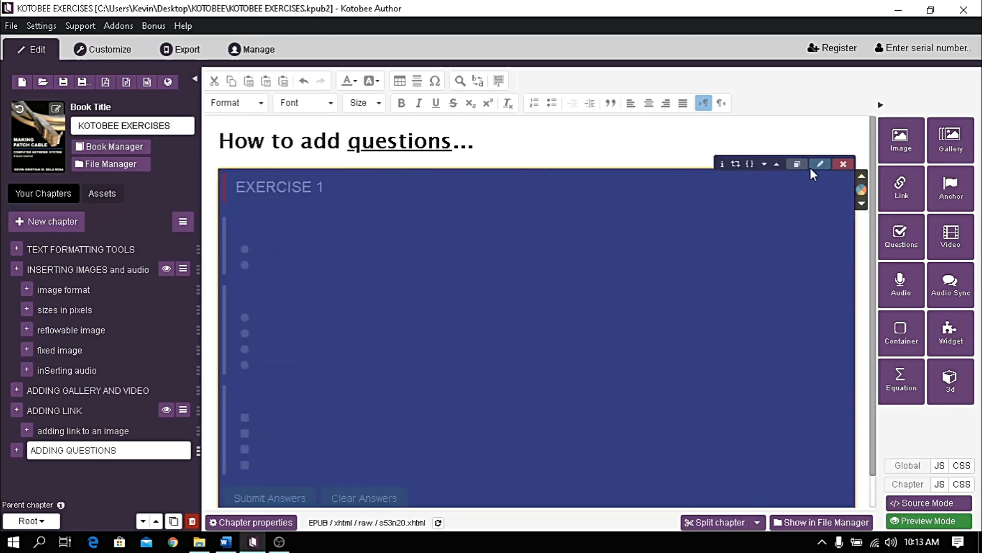
pyautogui.moveTo(827, 173)
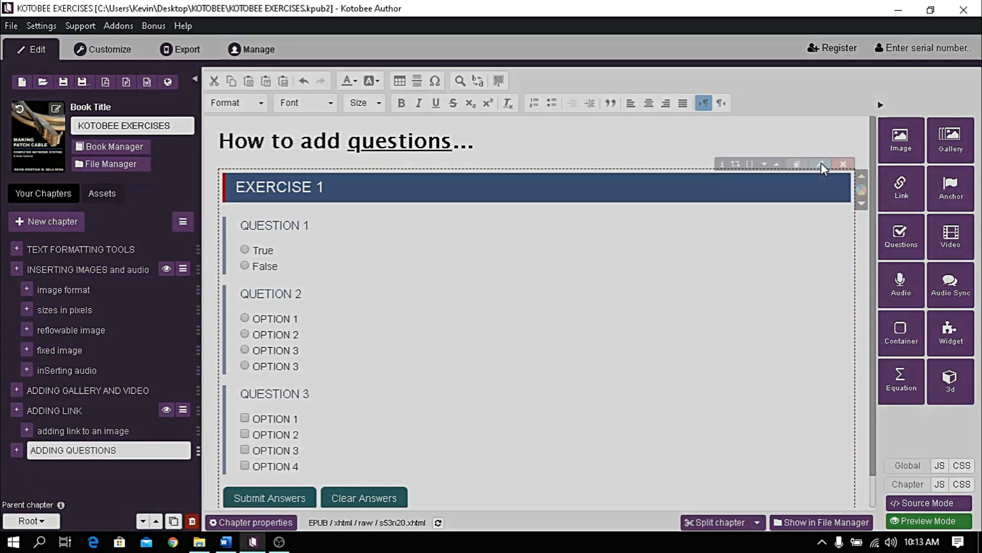
# Reopen the inserted EXERCISE 1 quiz in the question editor via its pencil icon.
pyautogui.click(822, 163)
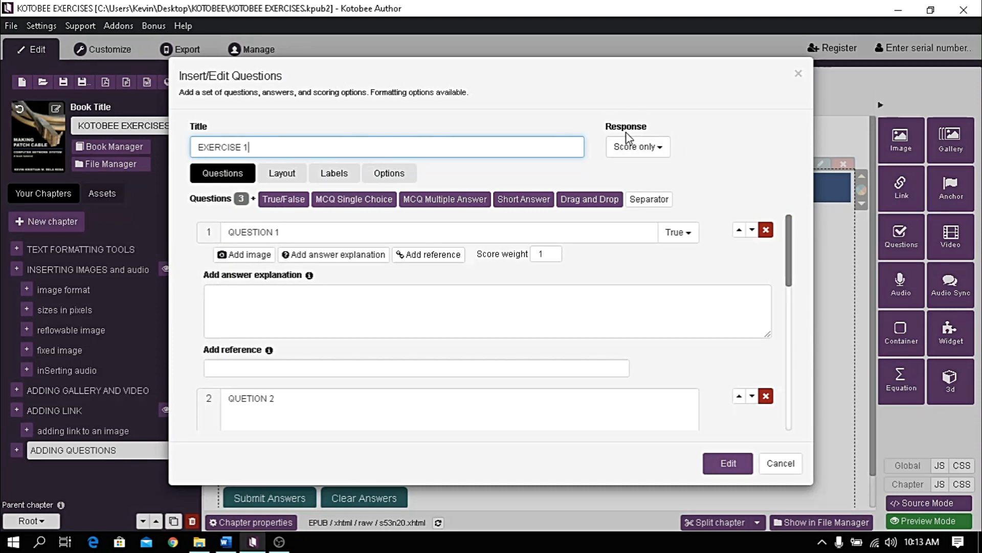
# Change EXERCISE 1's Response setting from score only to 'Score and answer report'.
pyautogui.click(638, 146)
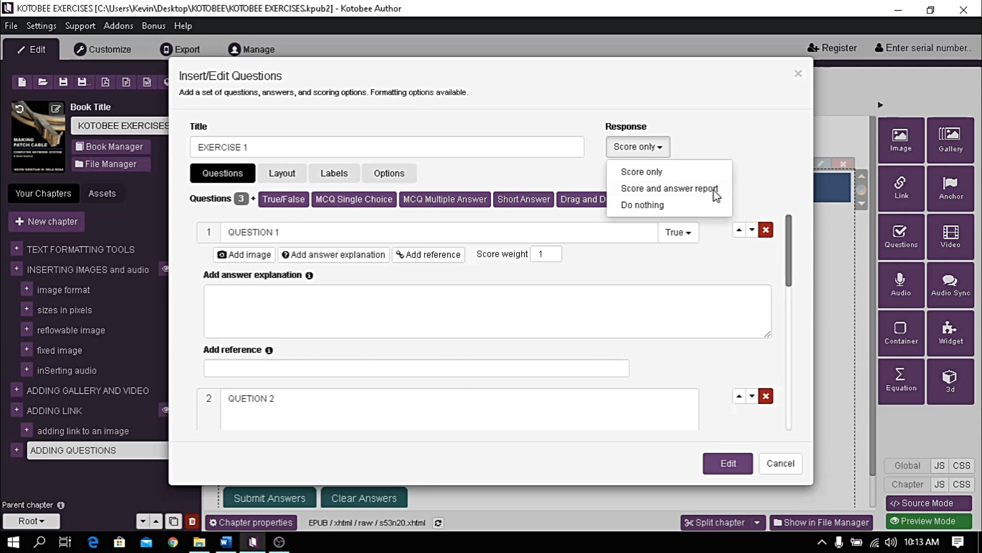
pyautogui.moveTo(715, 196)
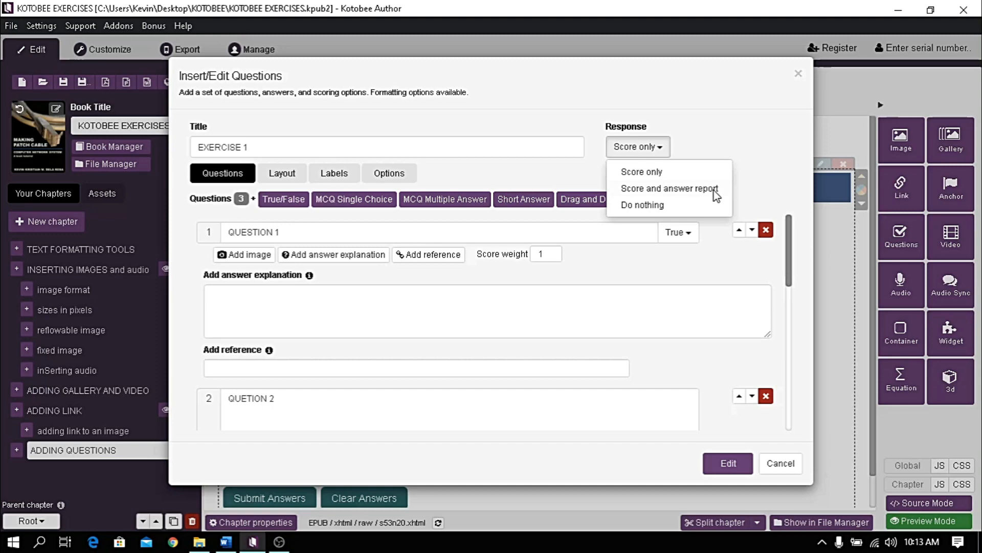
pyautogui.click(669, 189)
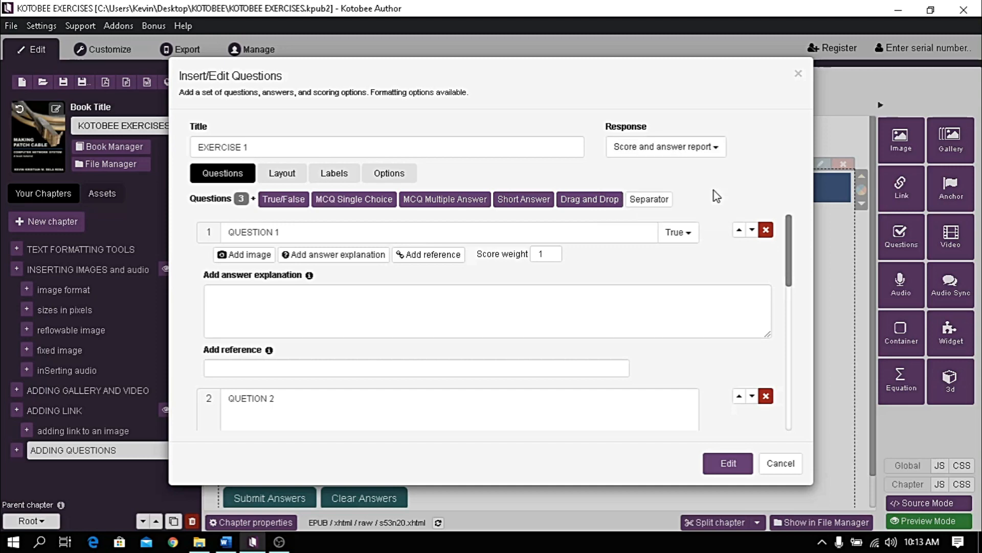
pyautogui.moveTo(630, 185)
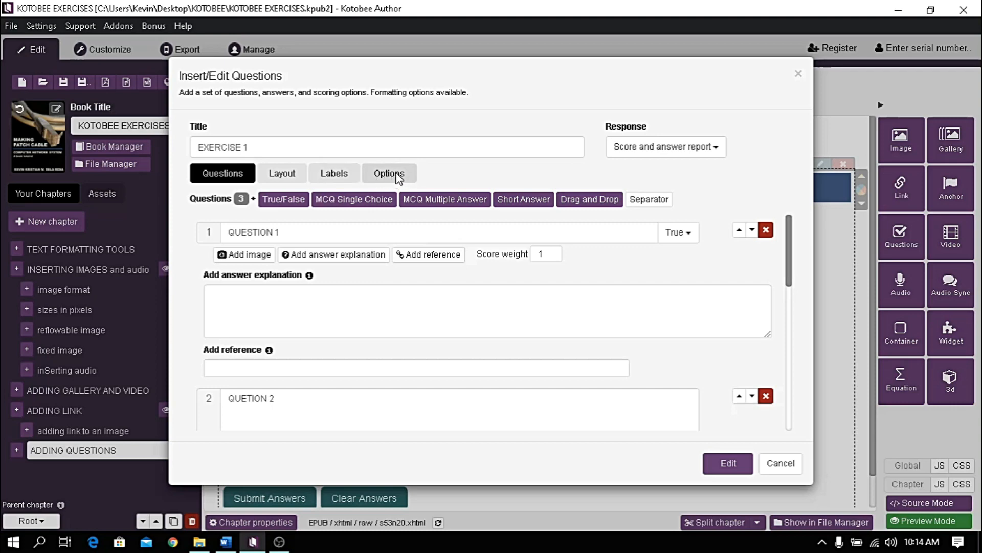
pyautogui.moveTo(413, 183)
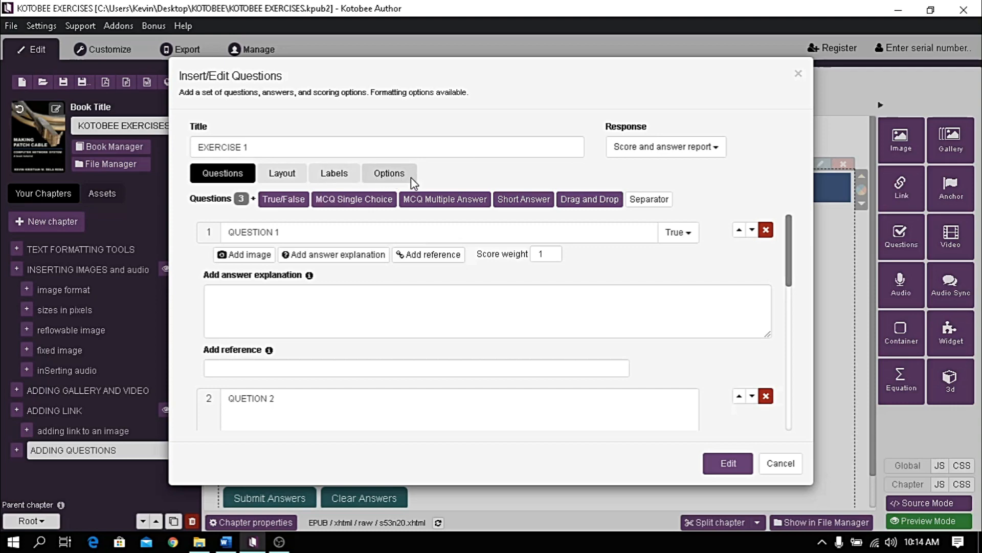
# Give EXERCISE 1 3 questions, passing score 2 and total score 5, and apply.
pyautogui.click(390, 173)
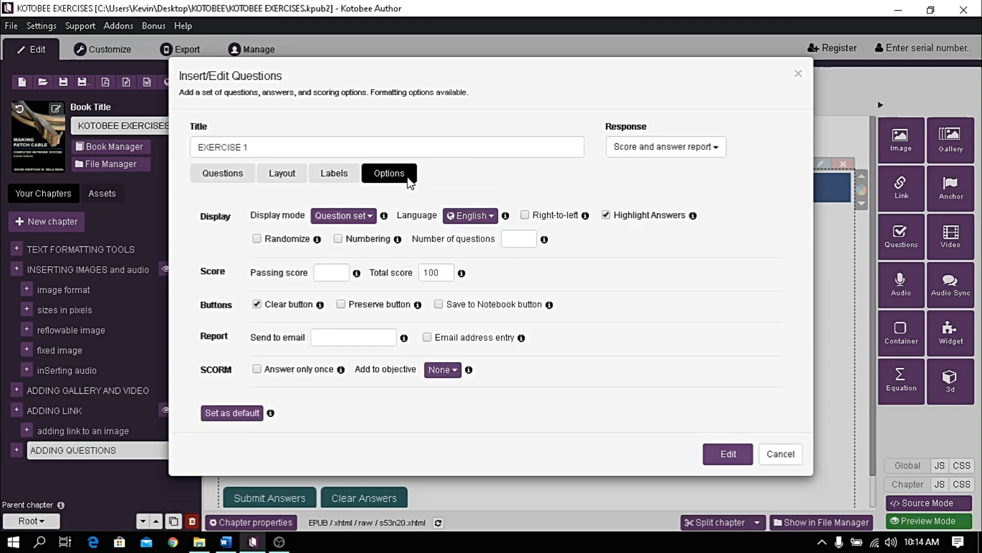
pyautogui.click(515, 239)
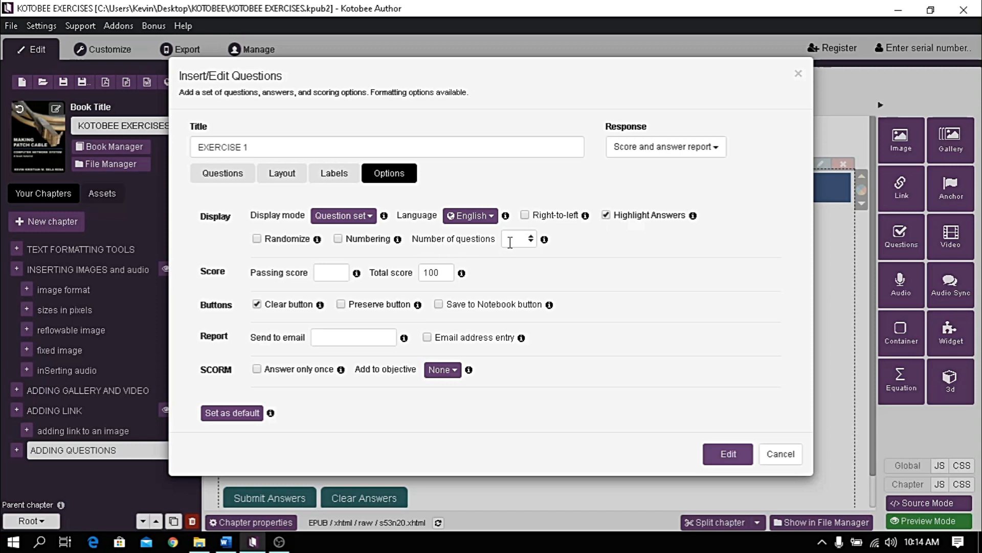
pyautogui.write('3')
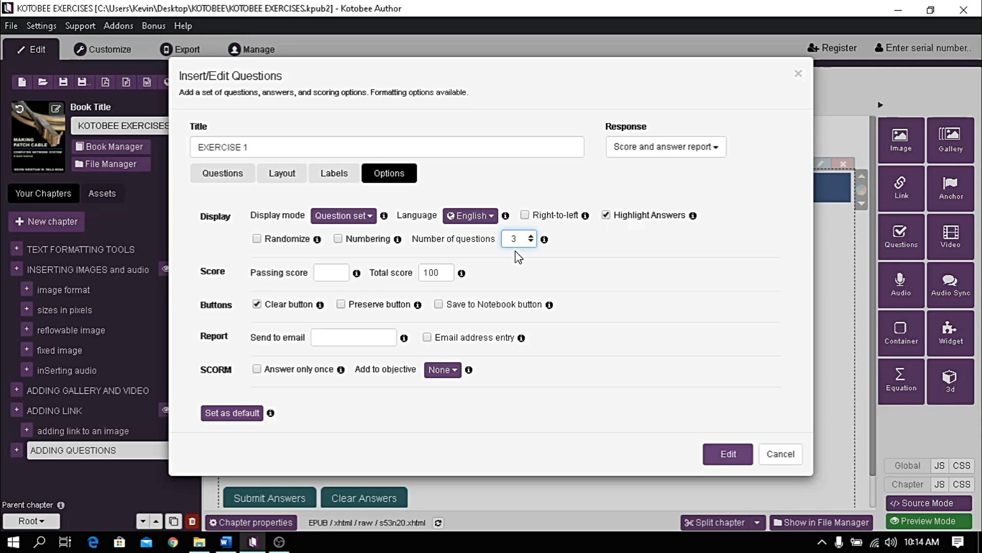
pyautogui.click(329, 272)
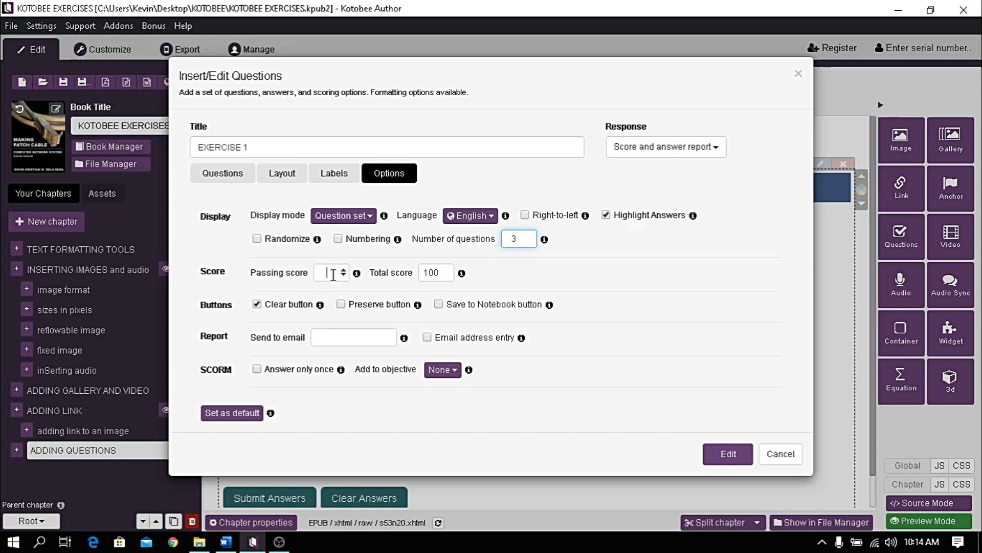
pyautogui.write('2')
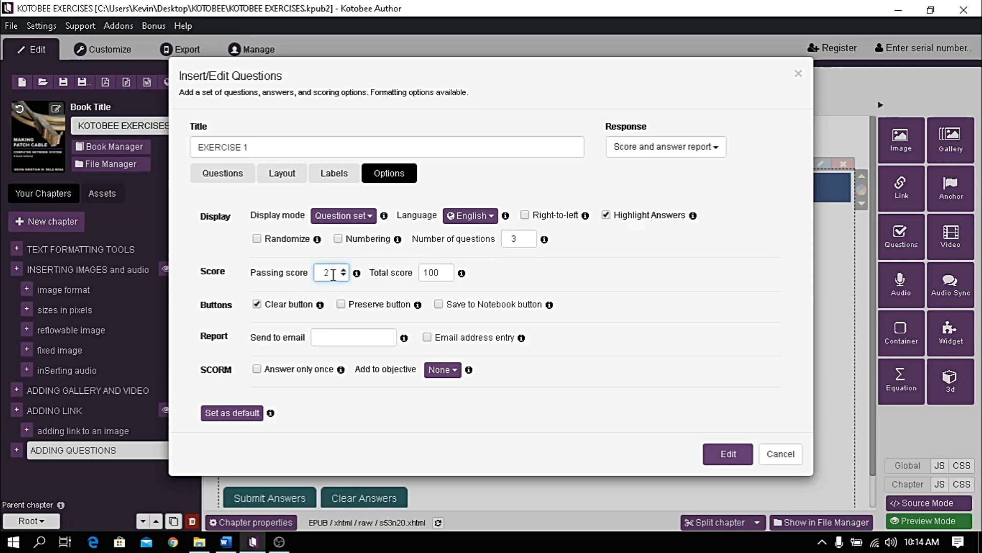
pyautogui.click(432, 272)
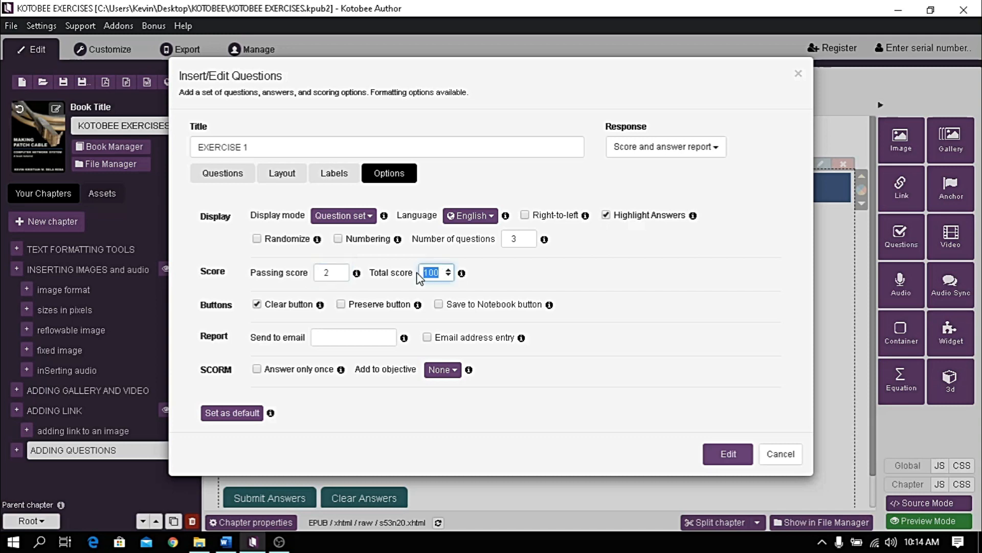
pyautogui.write('5')
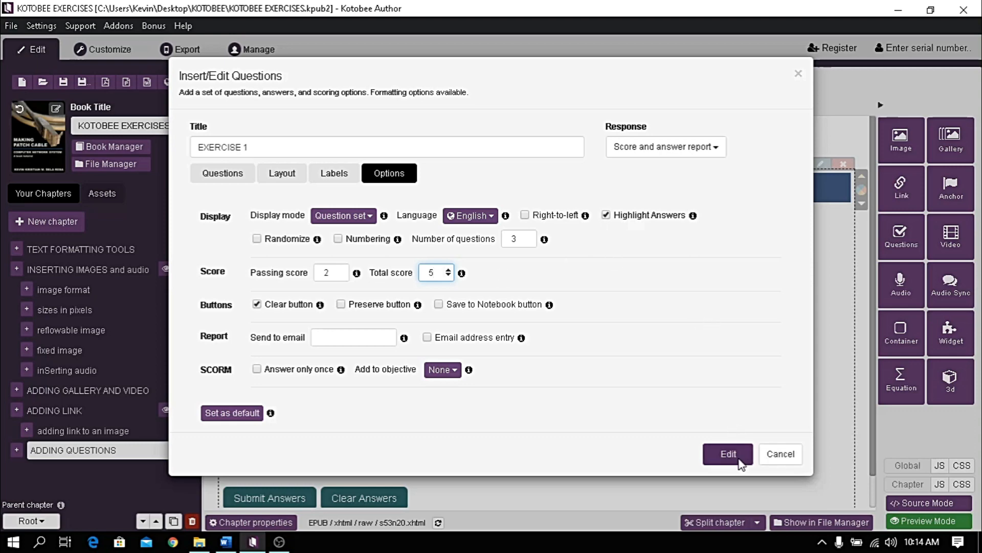
pyautogui.click(728, 454)
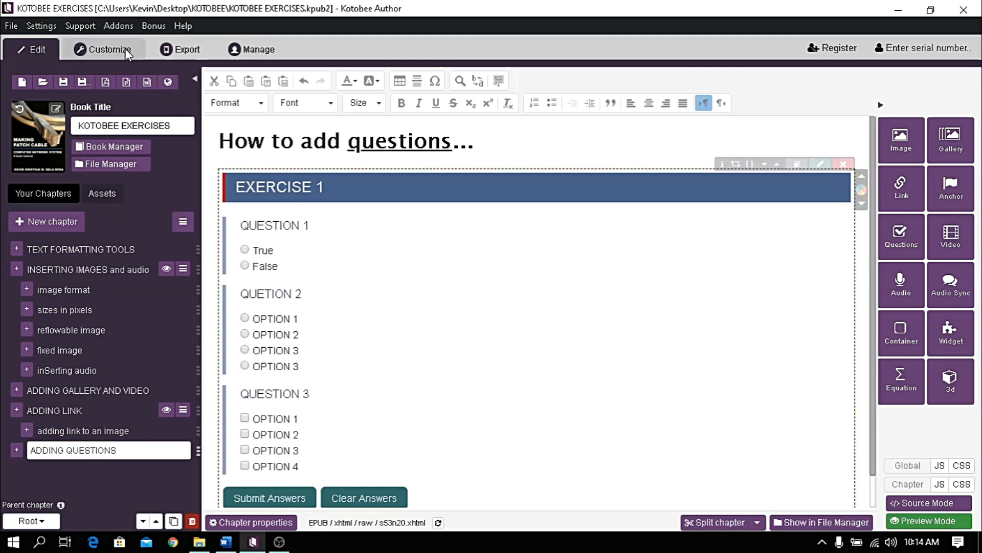
# Preview the chapter, submit EXERCISE 1 for a 5/5 pass, then return to the editor.
pyautogui.click(104, 49)
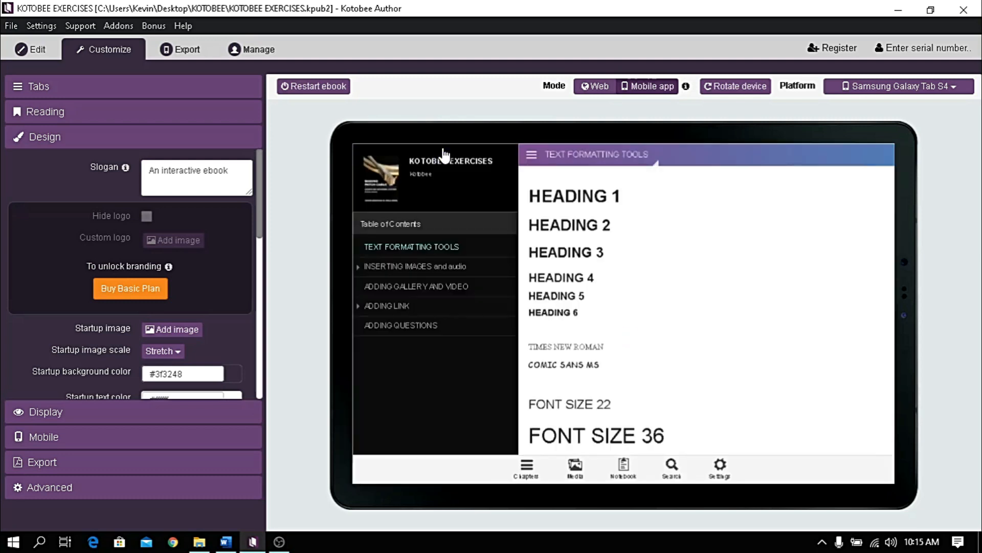
pyautogui.click(400, 325)
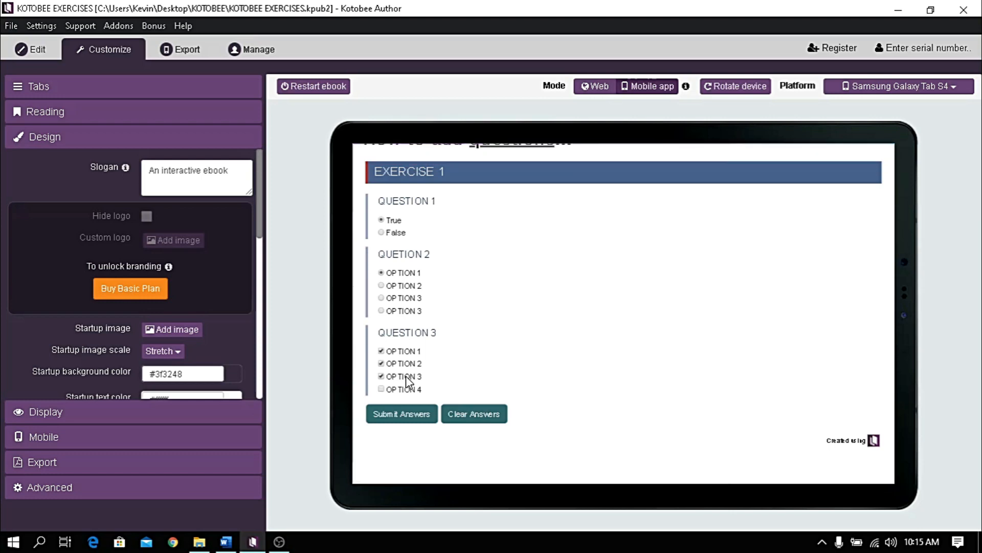
pyautogui.click(401, 413)
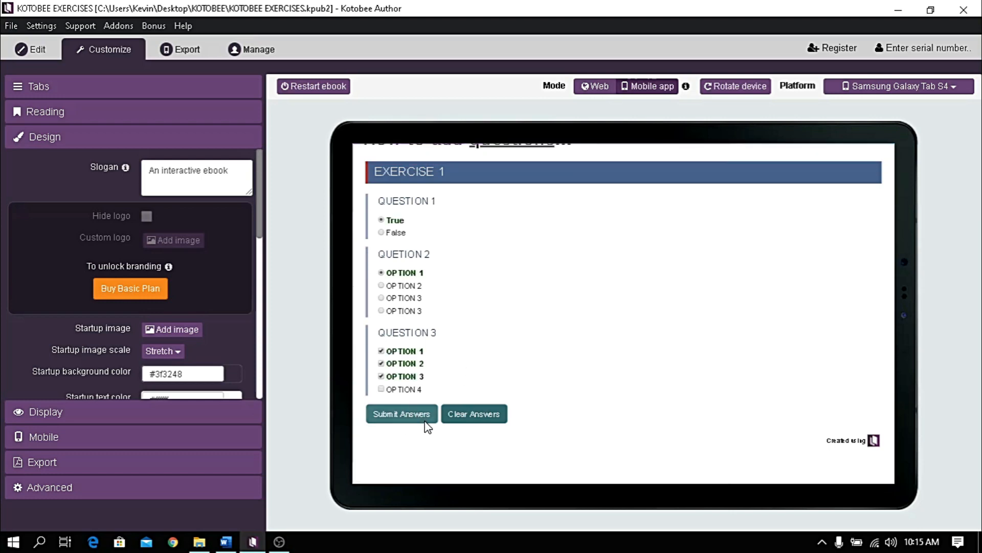
pyautogui.click(401, 414)
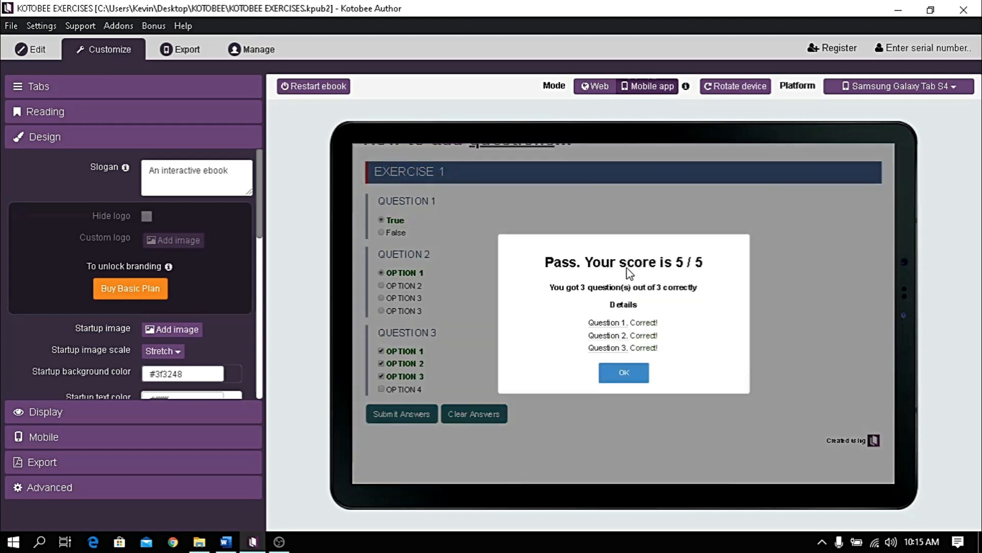
pyautogui.moveTo(666, 323)
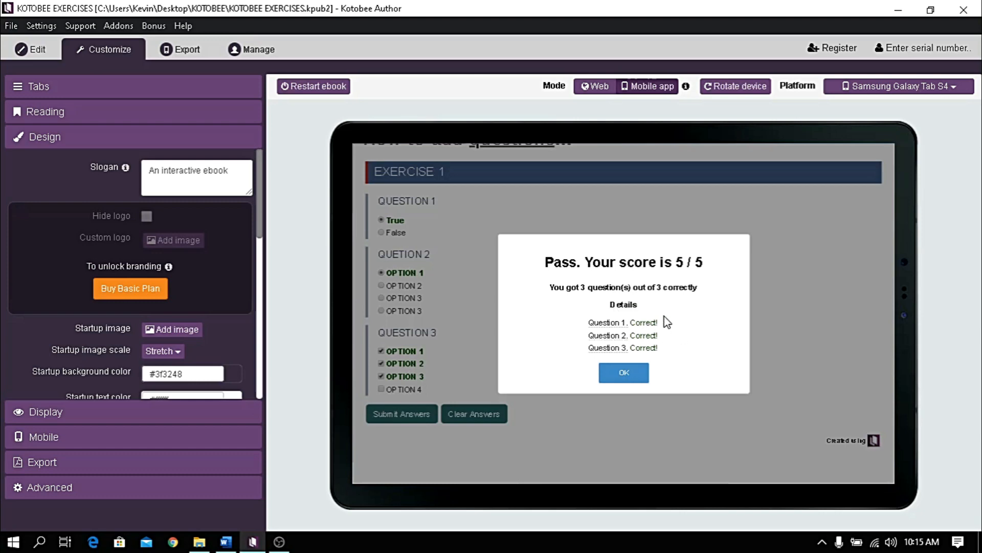
pyautogui.moveTo(683, 337)
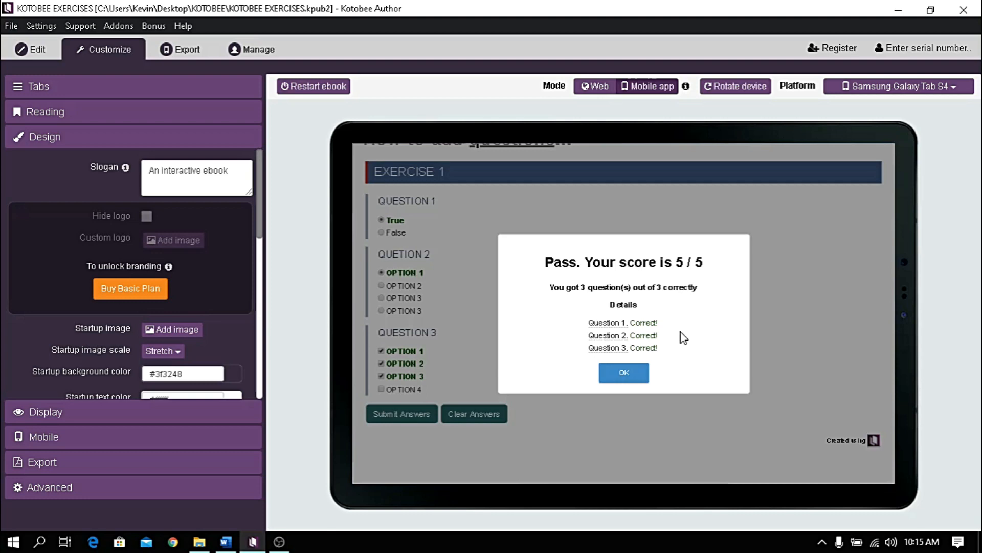
pyautogui.click(30, 50)
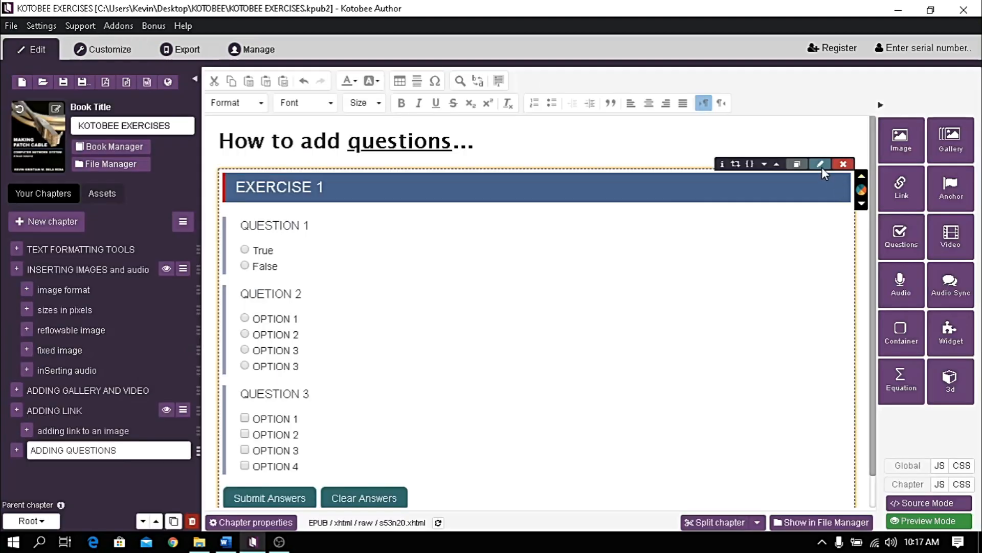
pyautogui.moveTo(821, 165)
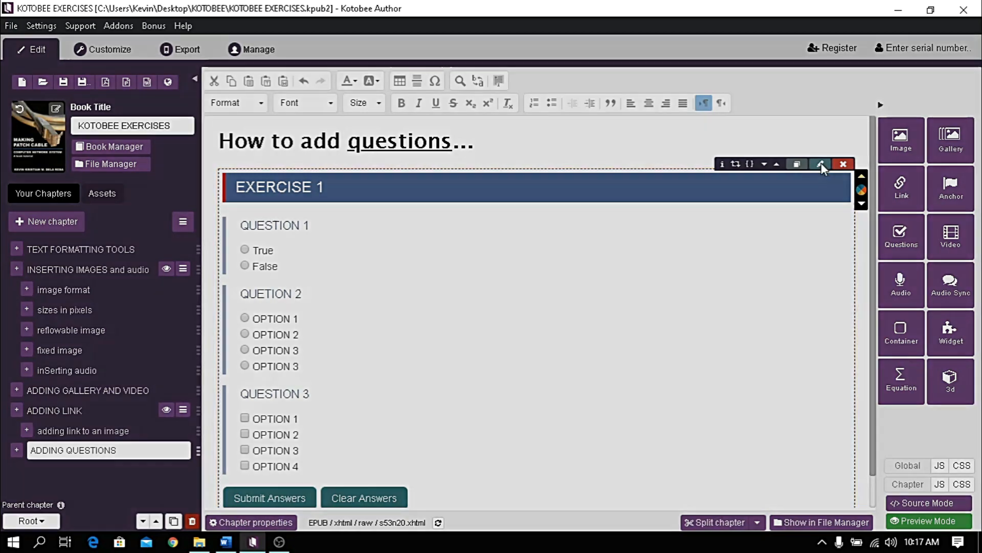
# Set EXERCISE 1's Display mode to Question slides and apply the change.
pyautogui.click(820, 164)
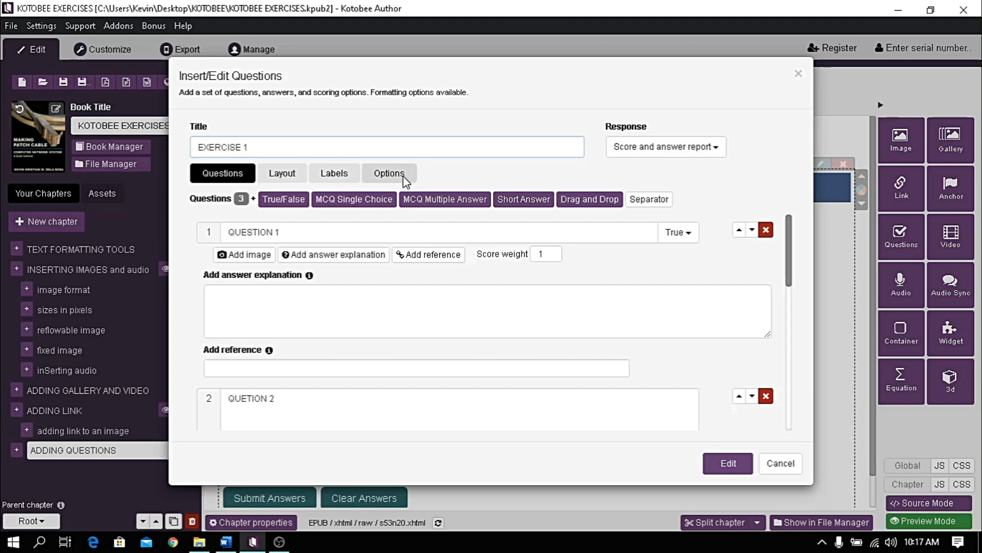
pyautogui.click(389, 173)
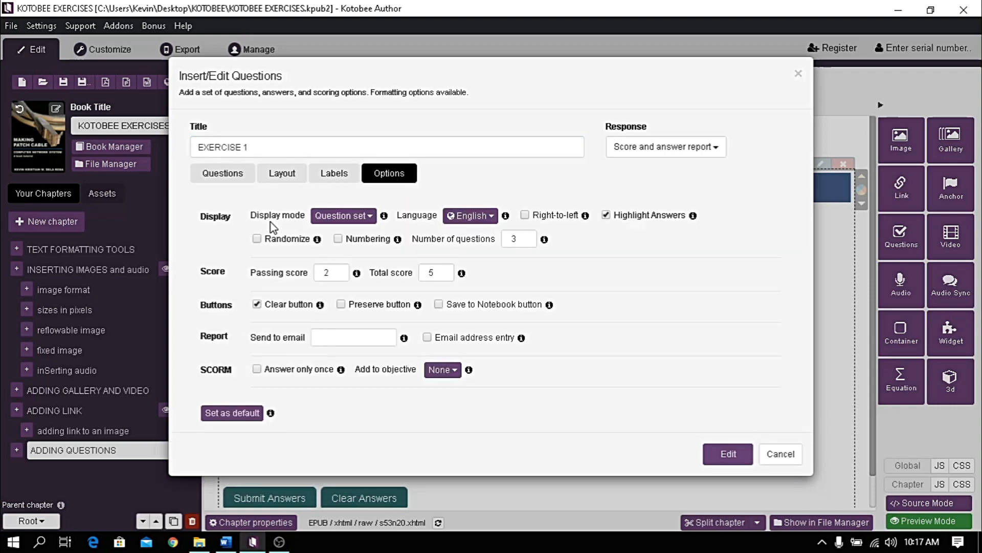
pyautogui.click(343, 215)
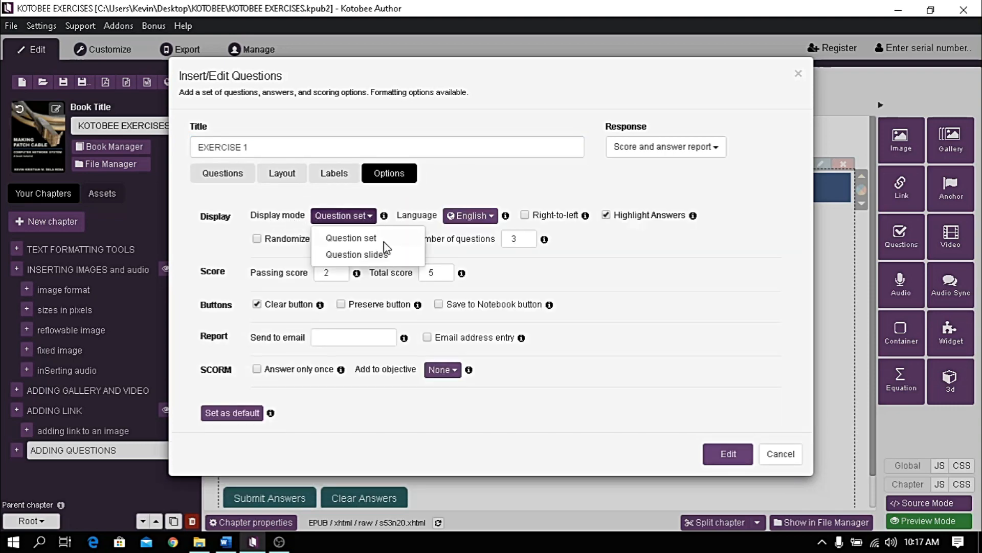
pyautogui.moveTo(387, 262)
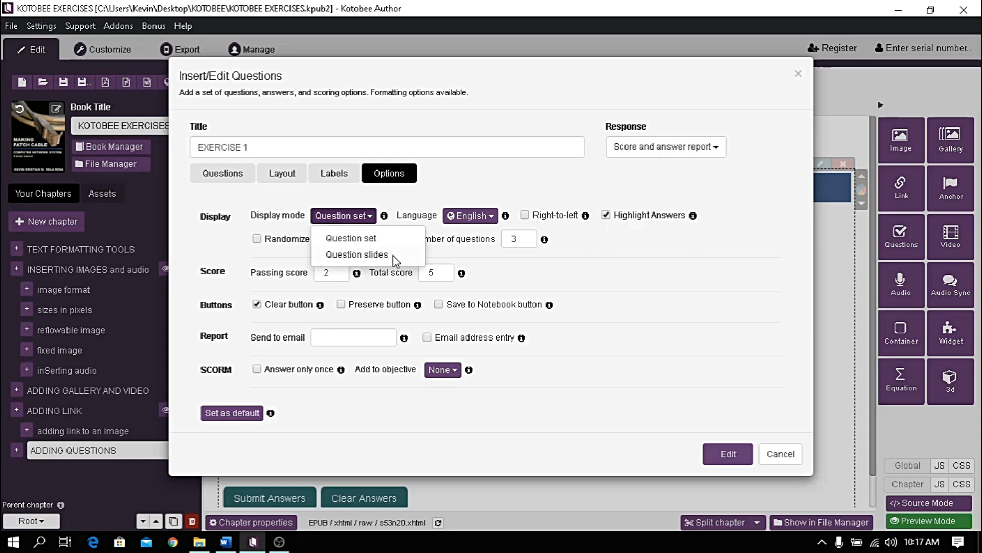
pyautogui.click(357, 253)
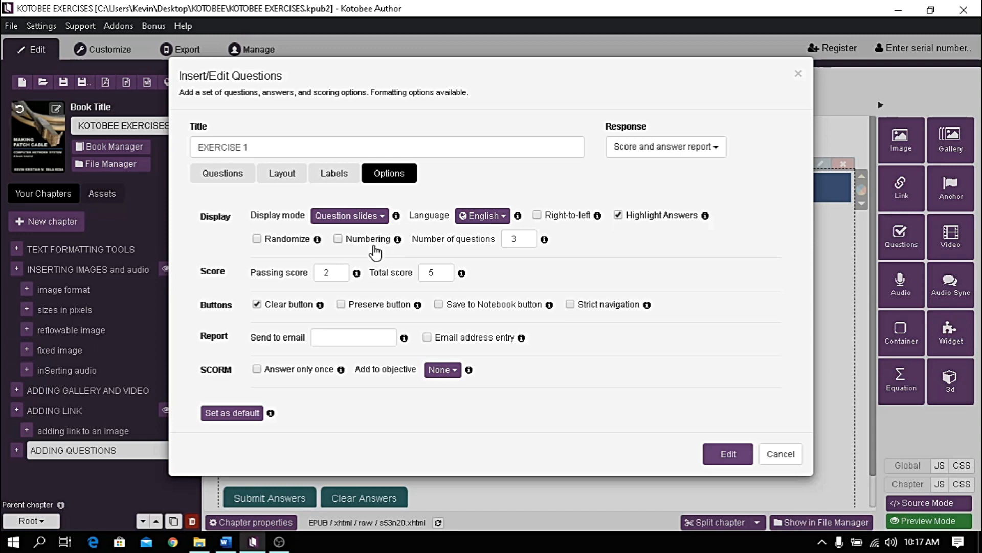
pyautogui.moveTo(387, 256)
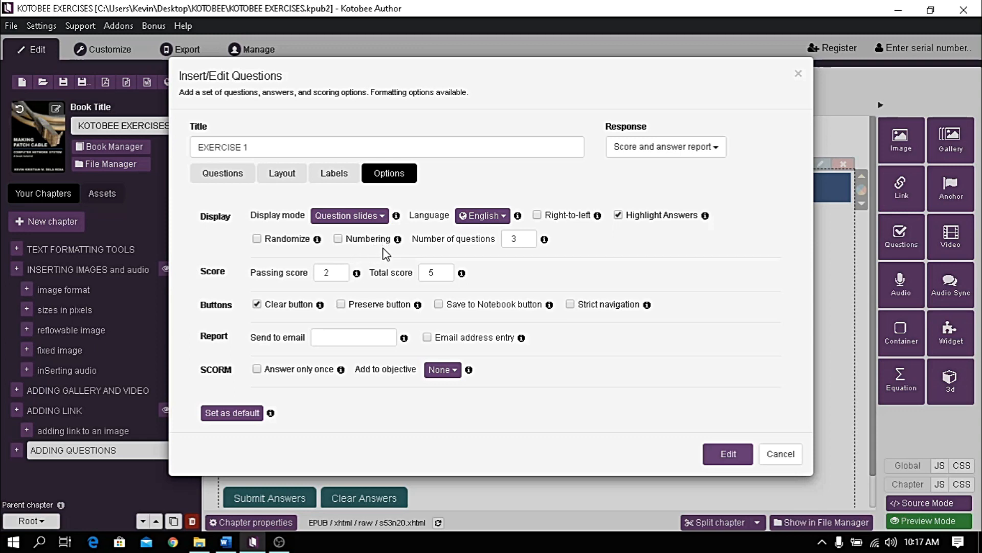
pyautogui.moveTo(329, 251)
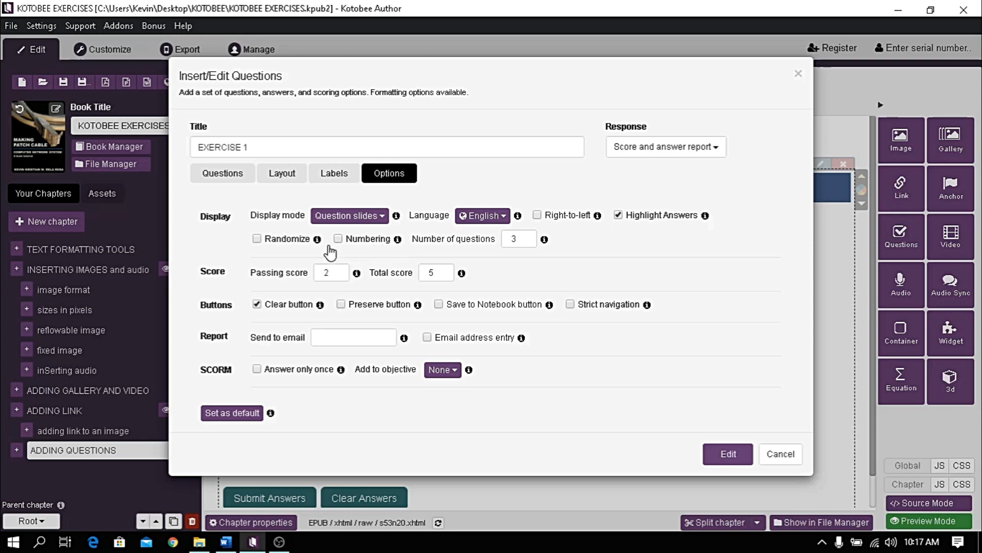
pyautogui.moveTo(278, 252)
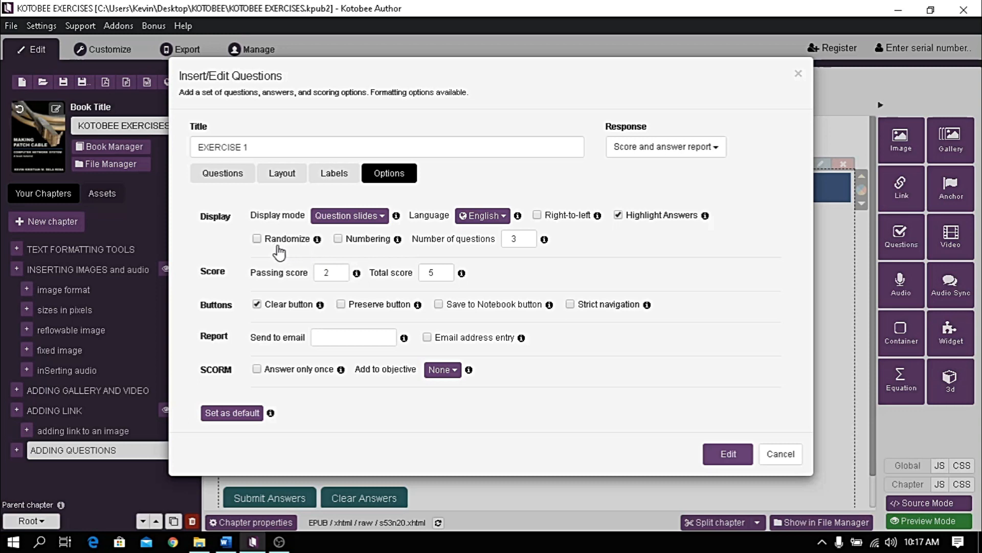
pyautogui.moveTo(286, 256)
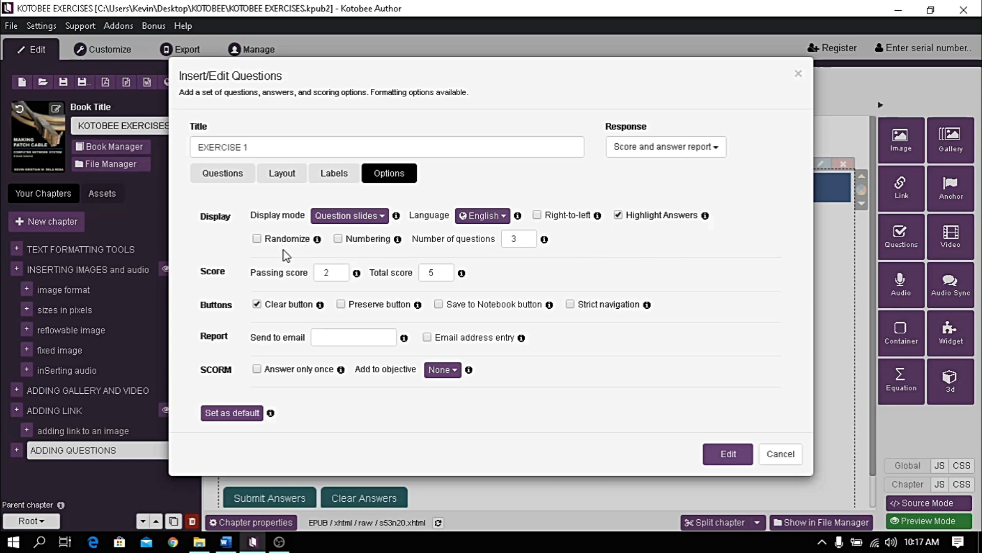
pyautogui.moveTo(271, 253)
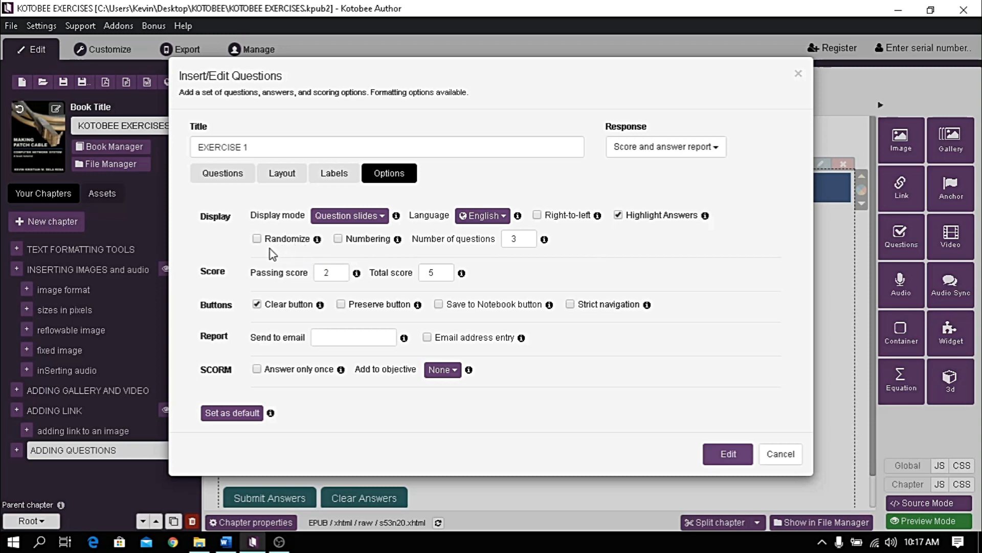
pyautogui.moveTo(301, 253)
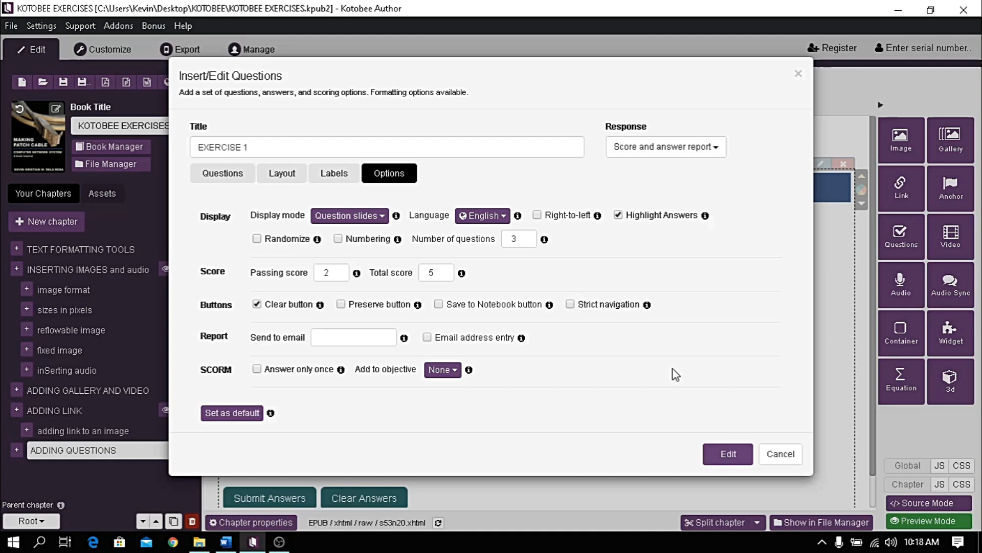
pyautogui.click(728, 454)
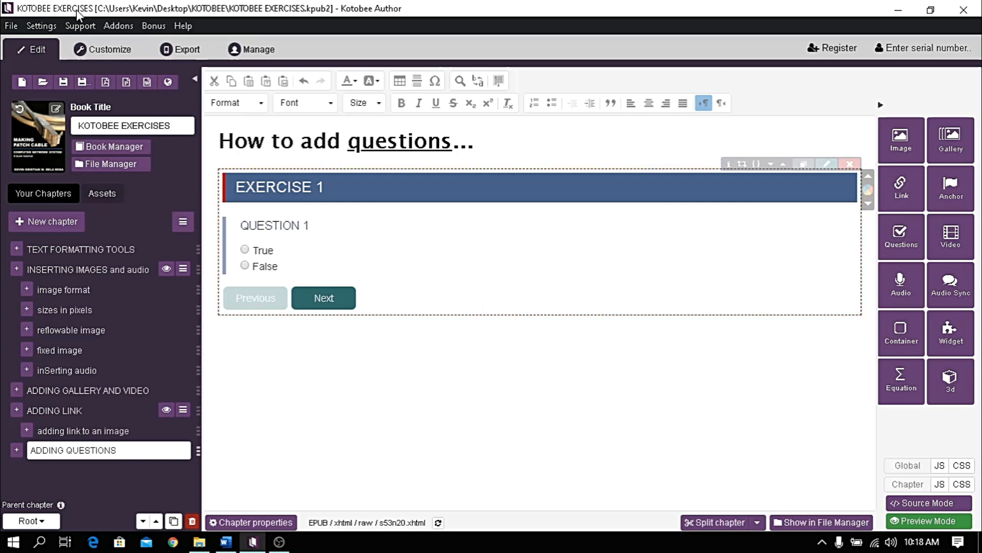
# Preview ADDING QUESTIONS, step through Questions 1-3 and submit, scoring 5/5.
pyautogui.click(100, 50)
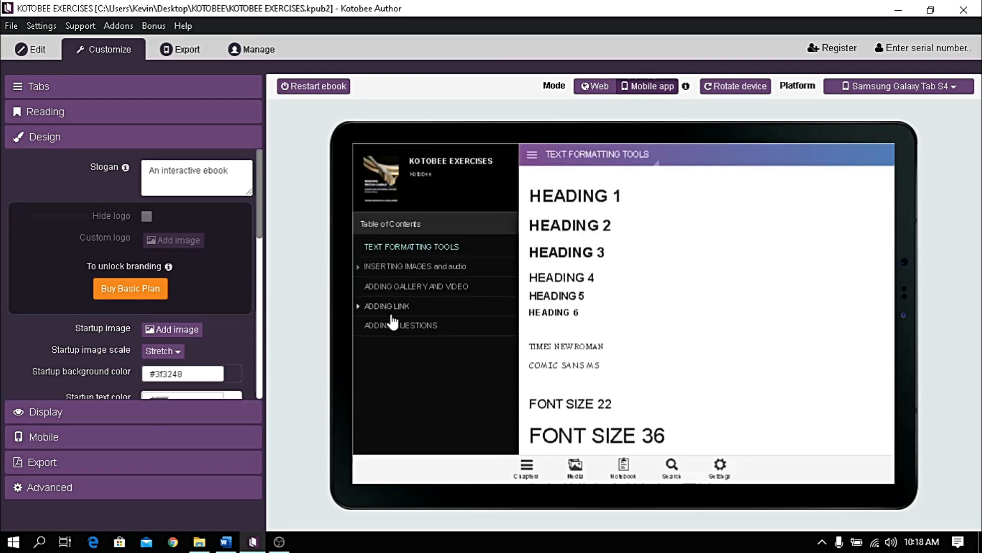
pyautogui.click(400, 325)
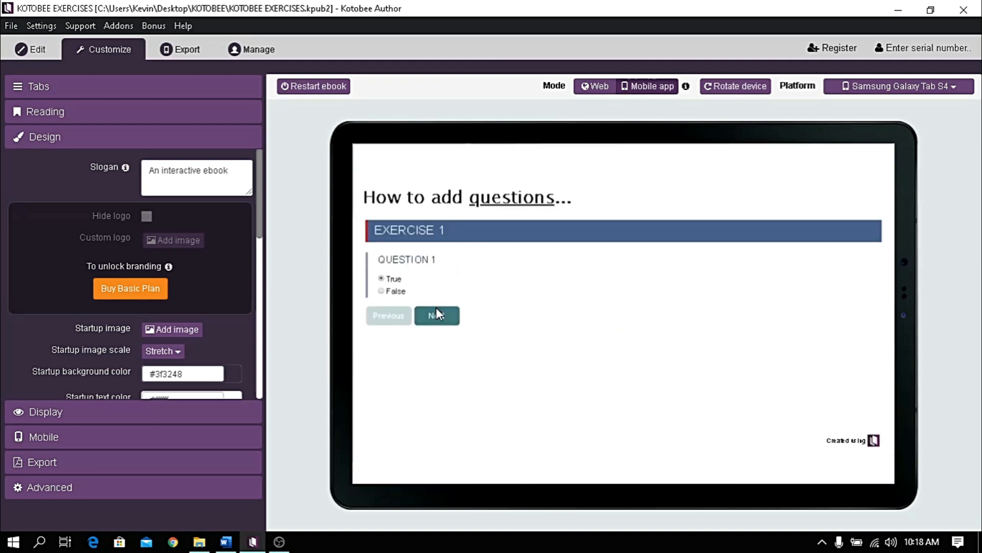
pyautogui.click(437, 315)
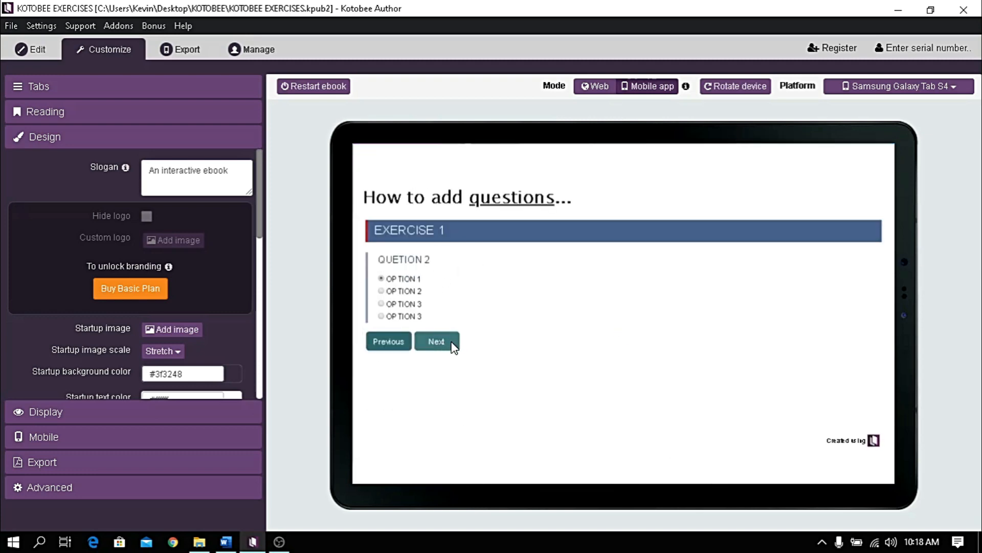
pyautogui.click(436, 341)
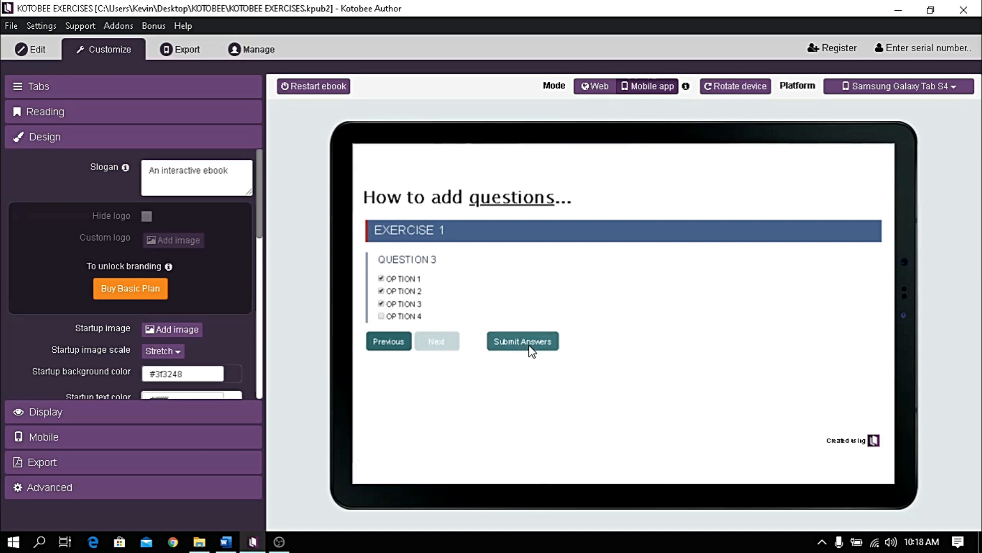
pyautogui.click(523, 341)
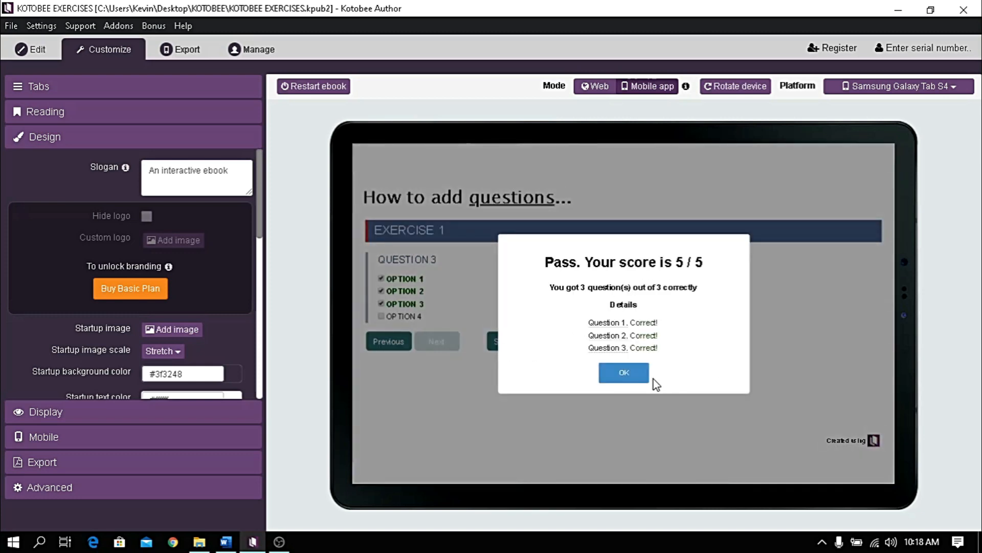